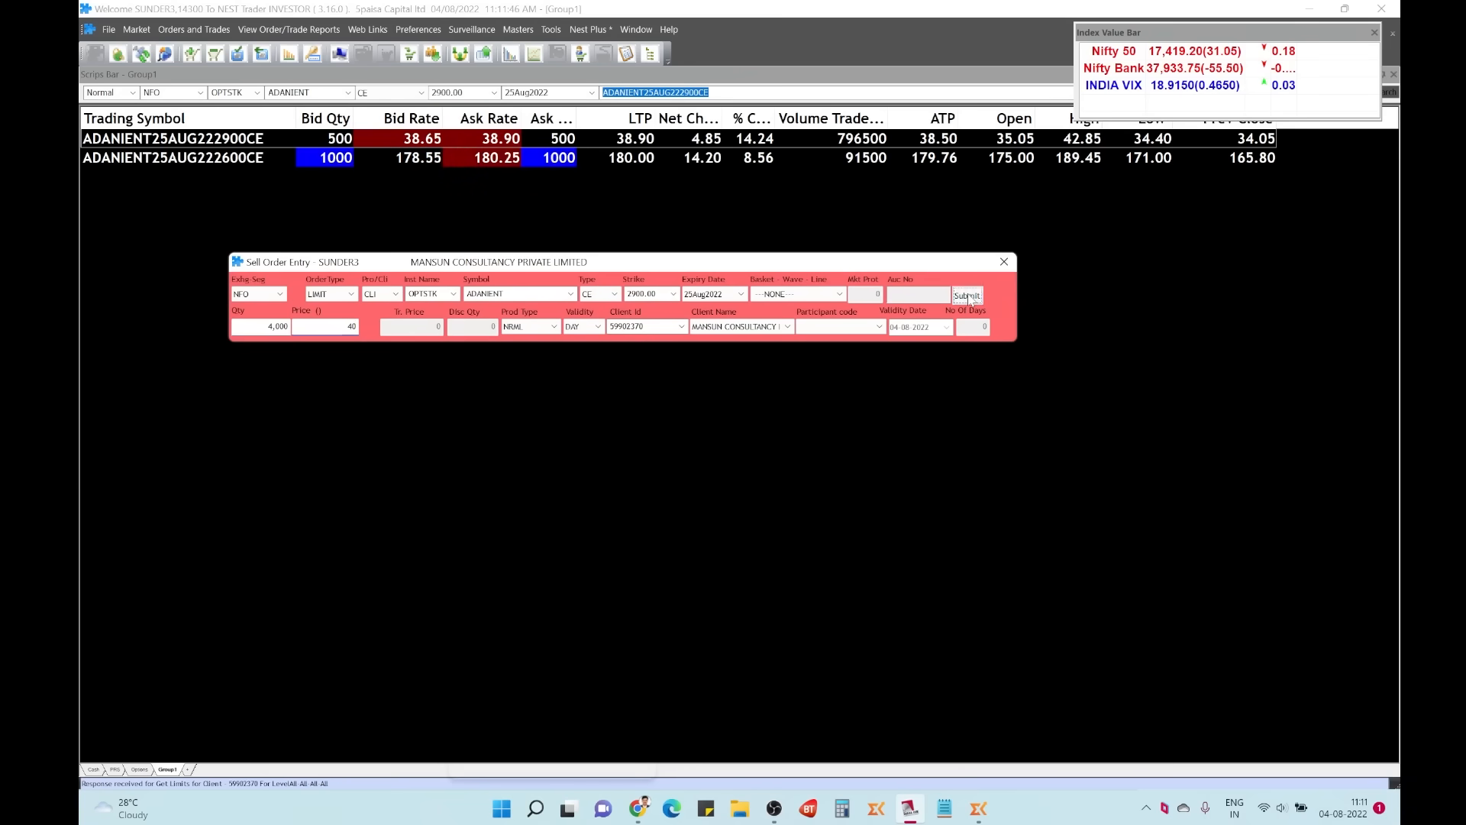
# Step: Submit the 4,000-lot ADANIENT 2900 CE sell at 40, check it is open, and close the order book
pyautogui.click(967, 296)
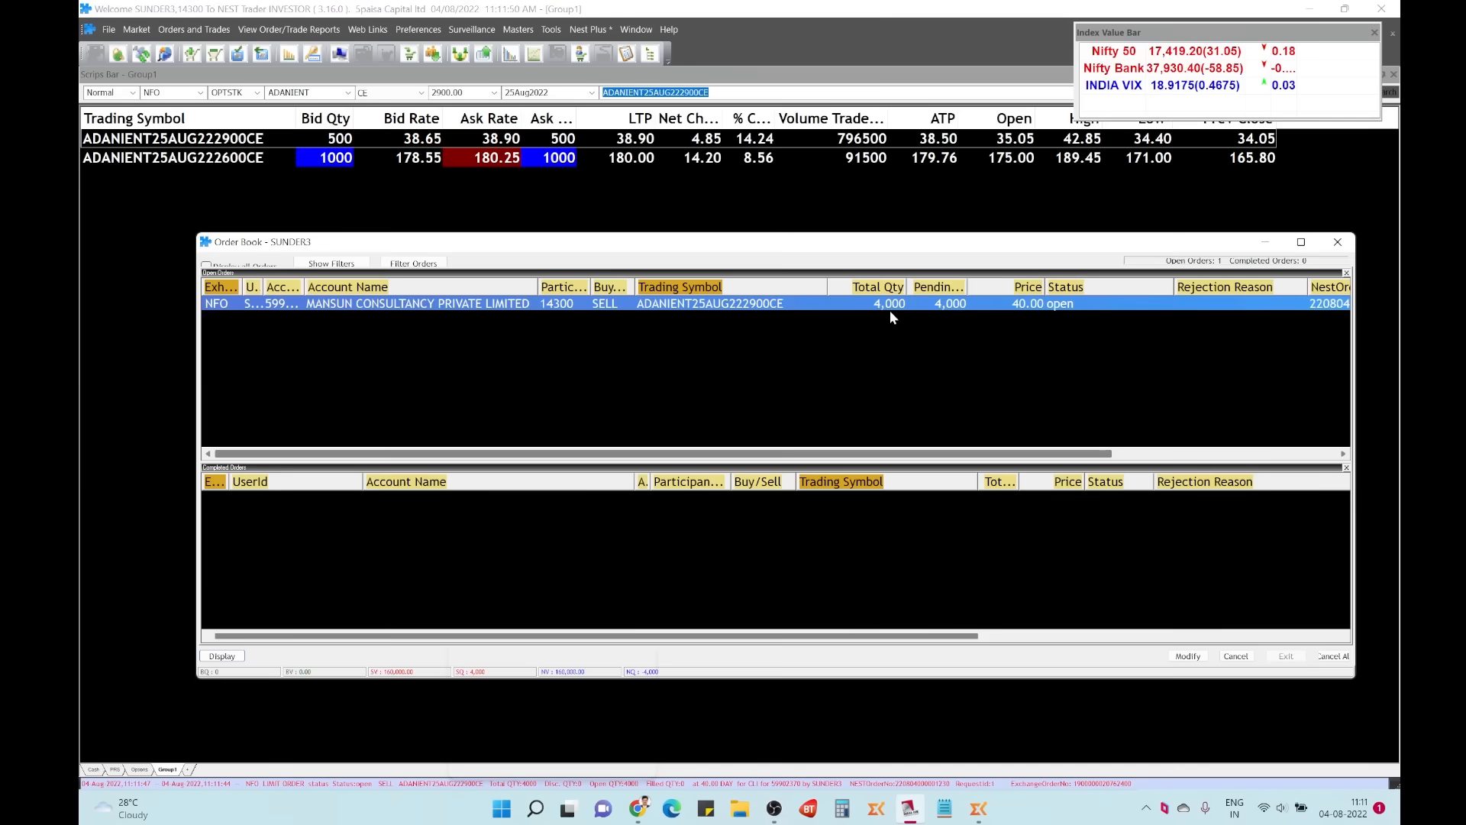
pyautogui.click(1336, 242)
pyautogui.write('17')
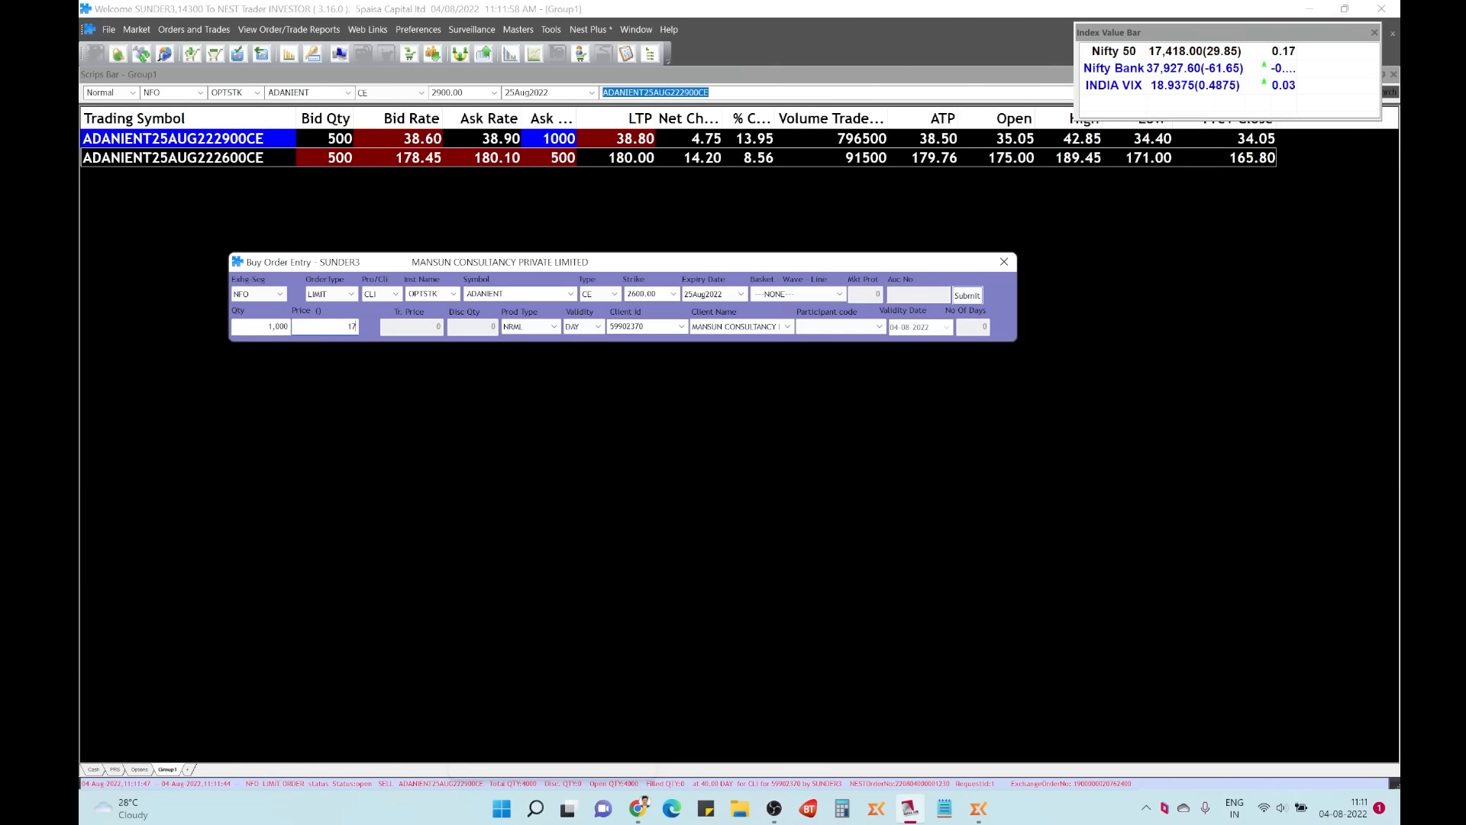
# Step: Submit the 1,000-lot 2600 CE buy at 179 and add the ADANIENT August future to the watch list
pyautogui.click(966, 295)
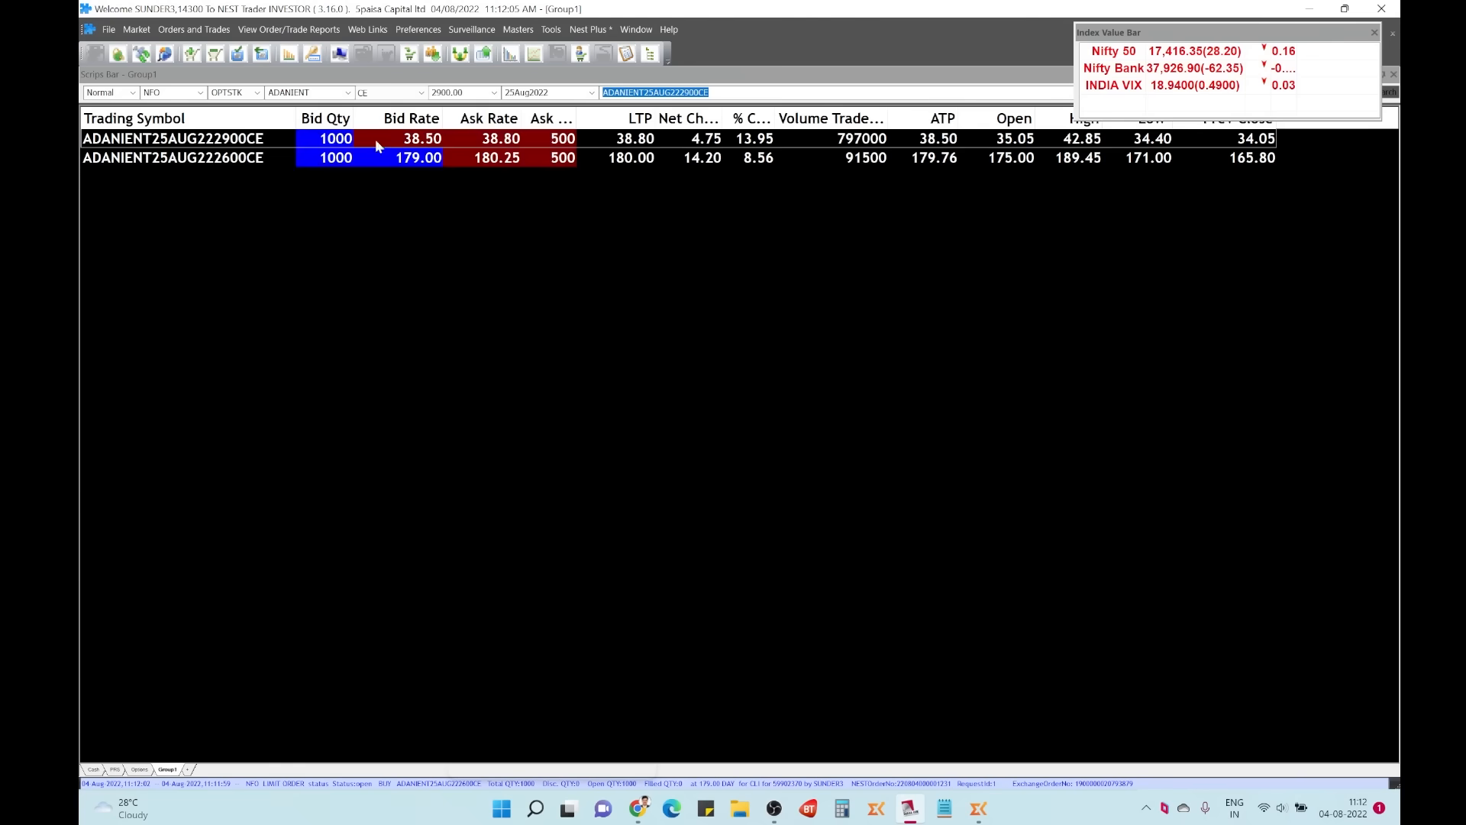
pyautogui.click(232, 91)
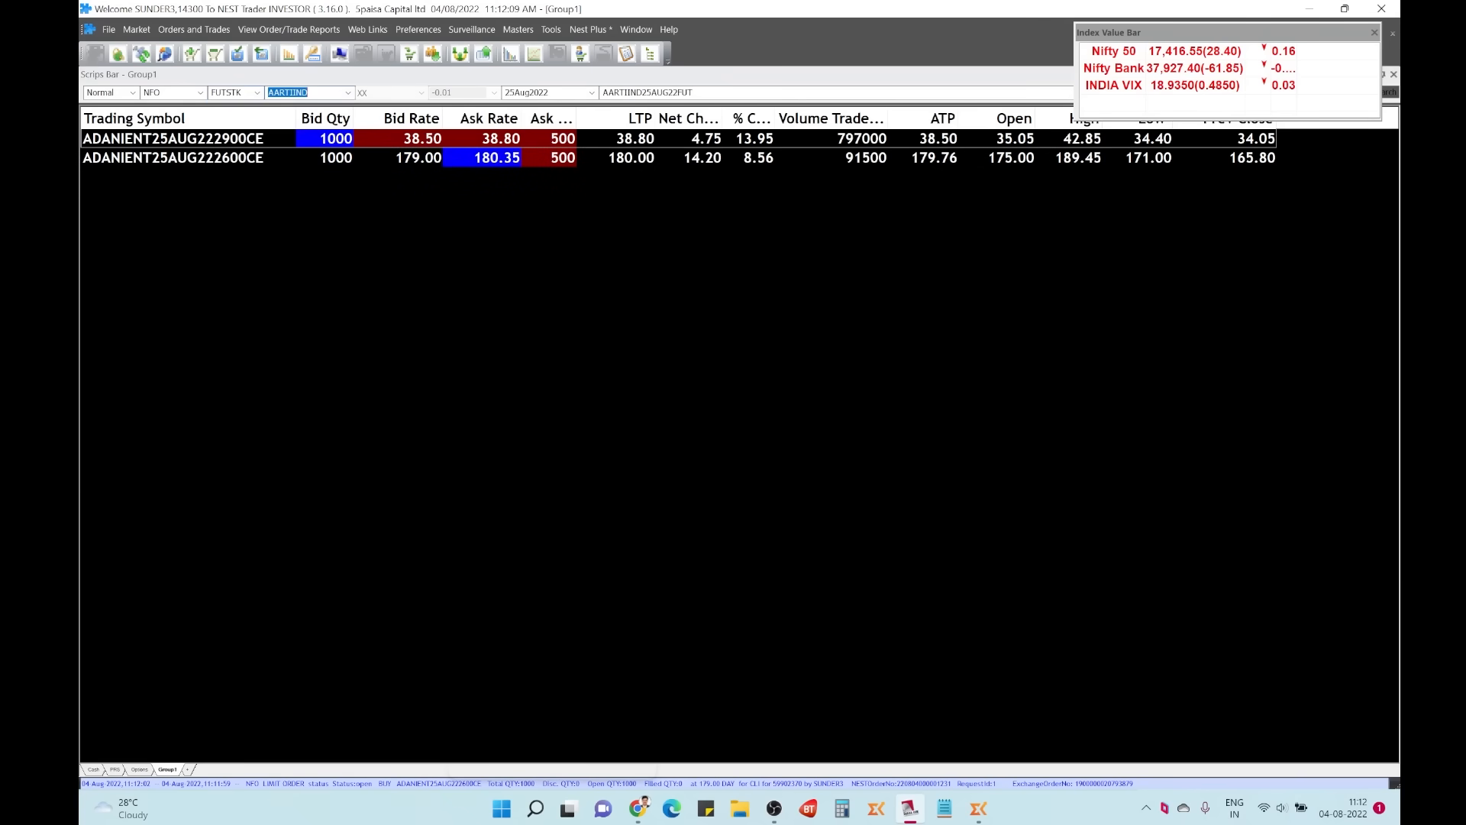
pyautogui.write('ADANIENT')
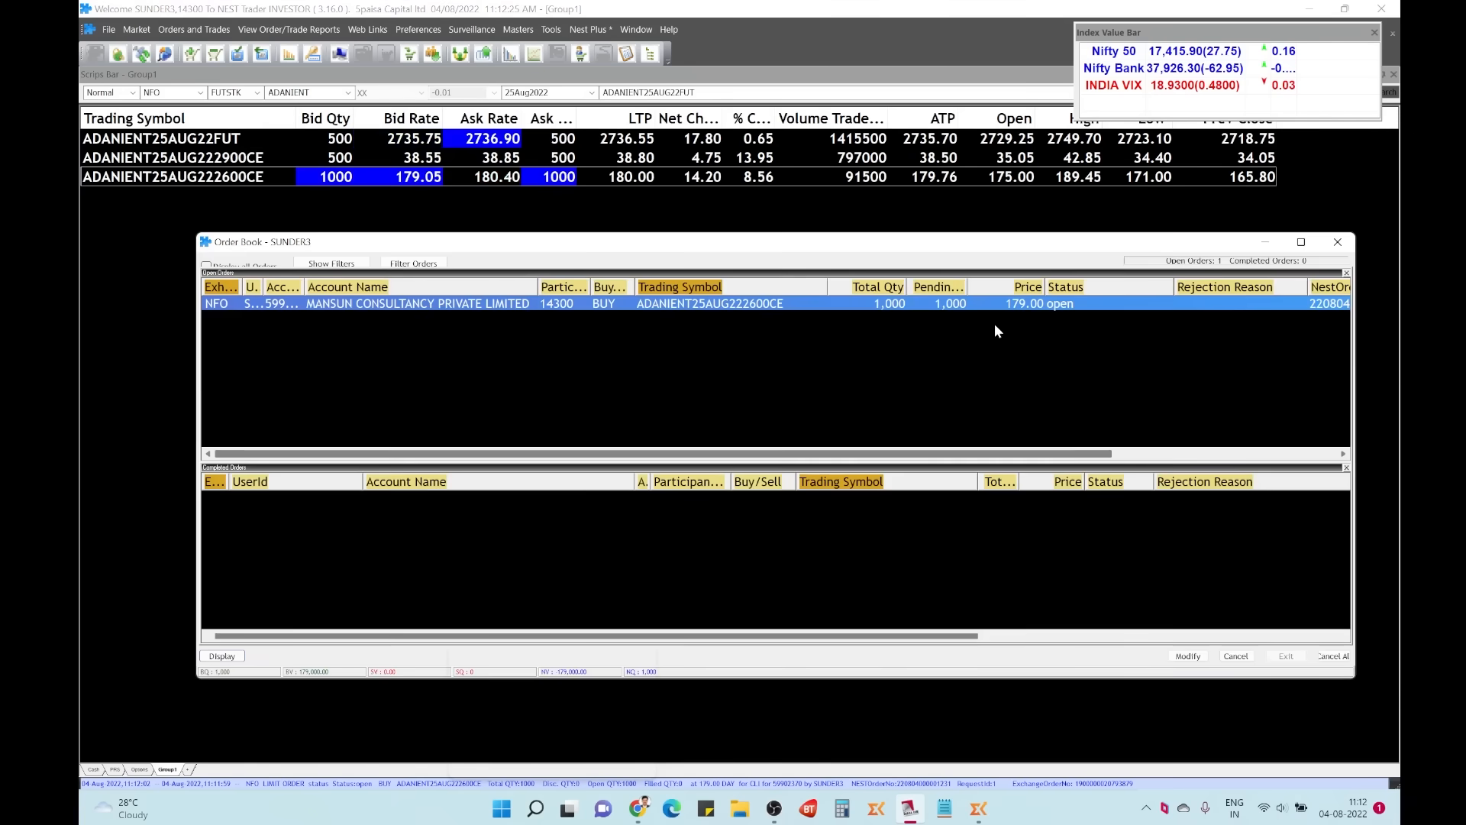
pyautogui.click(1337, 241)
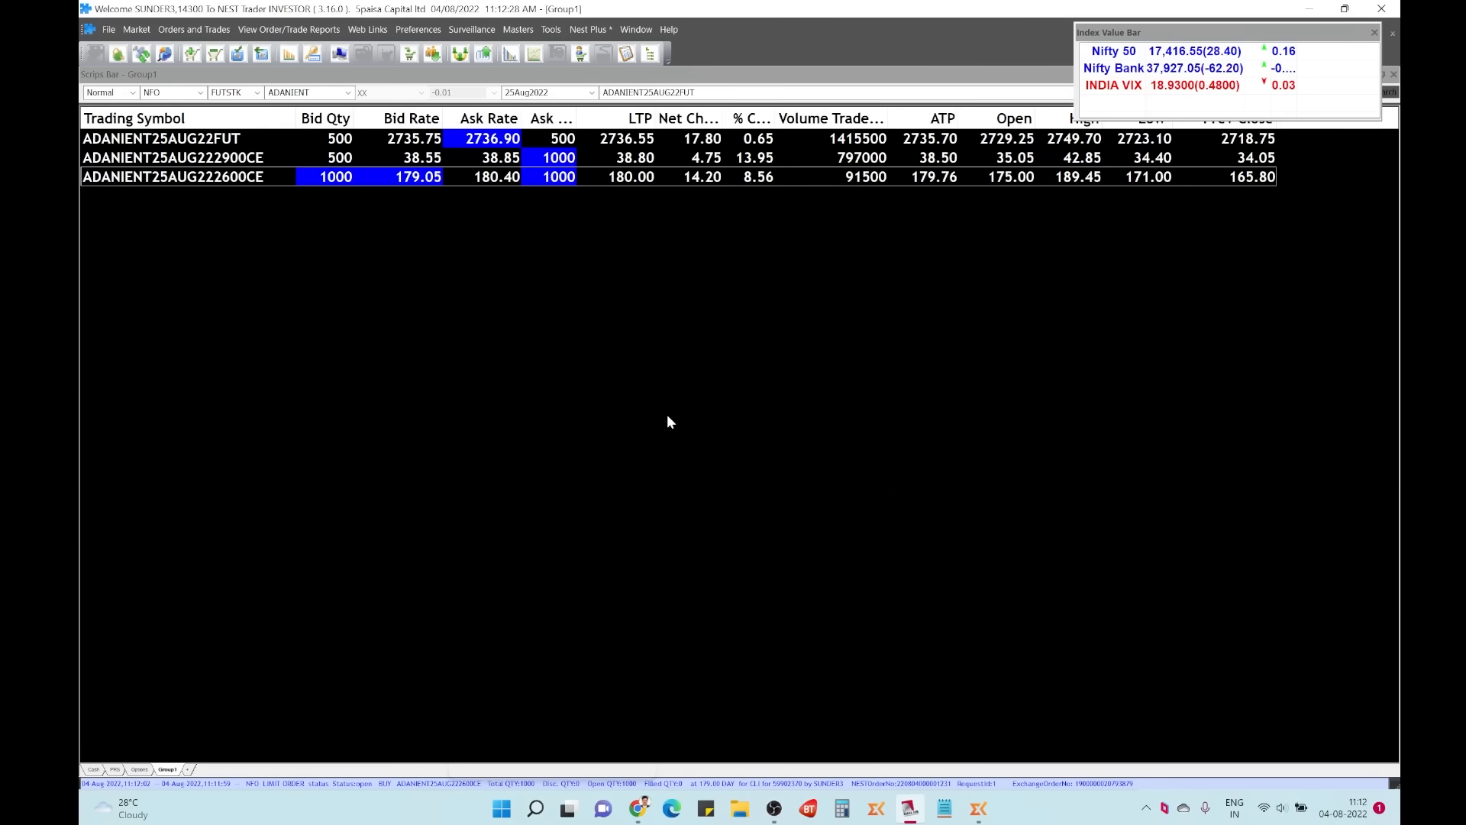
pyautogui.moveTo(680, 338)
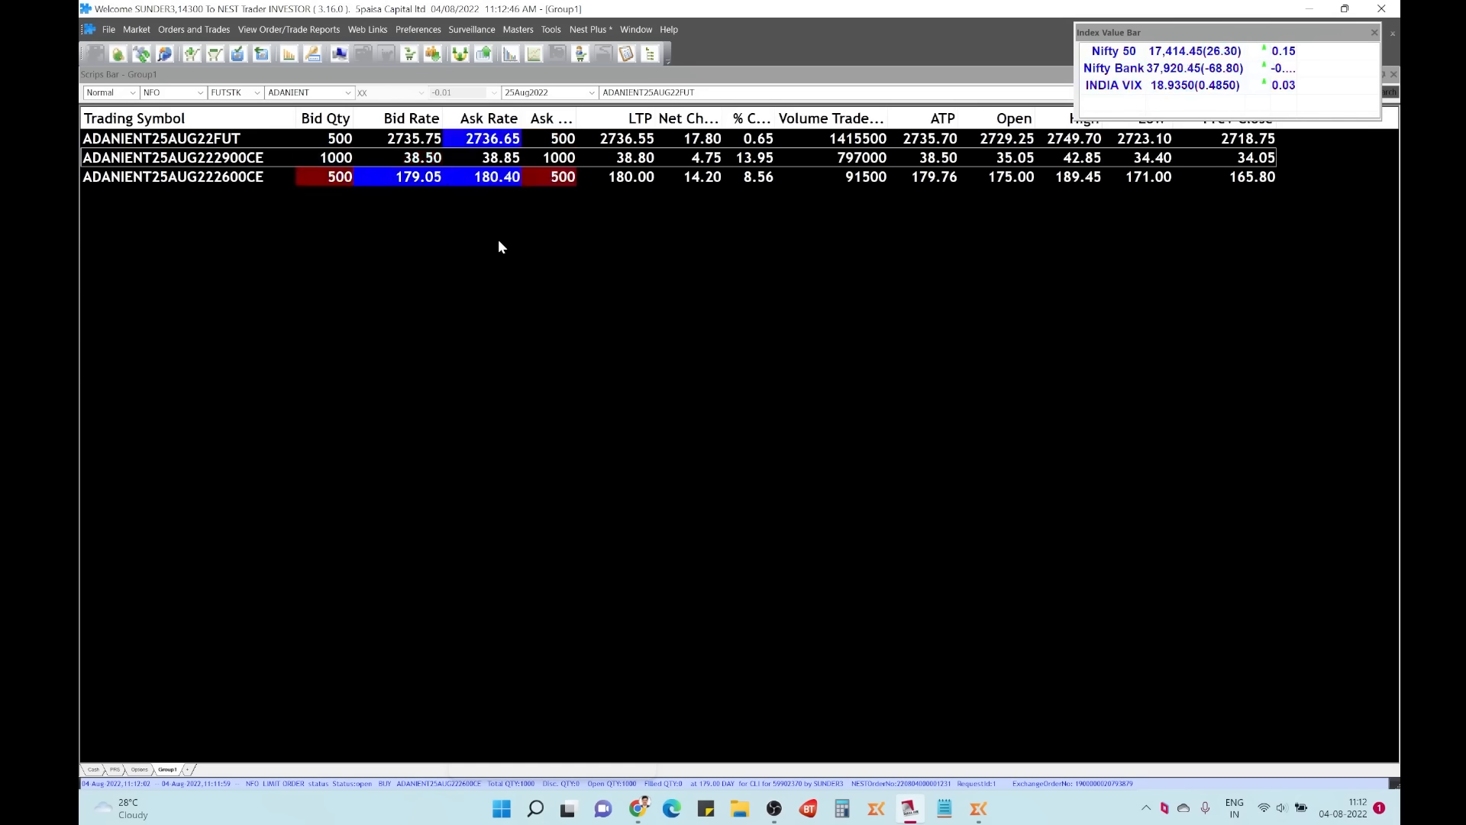
pyautogui.click(255, 92)
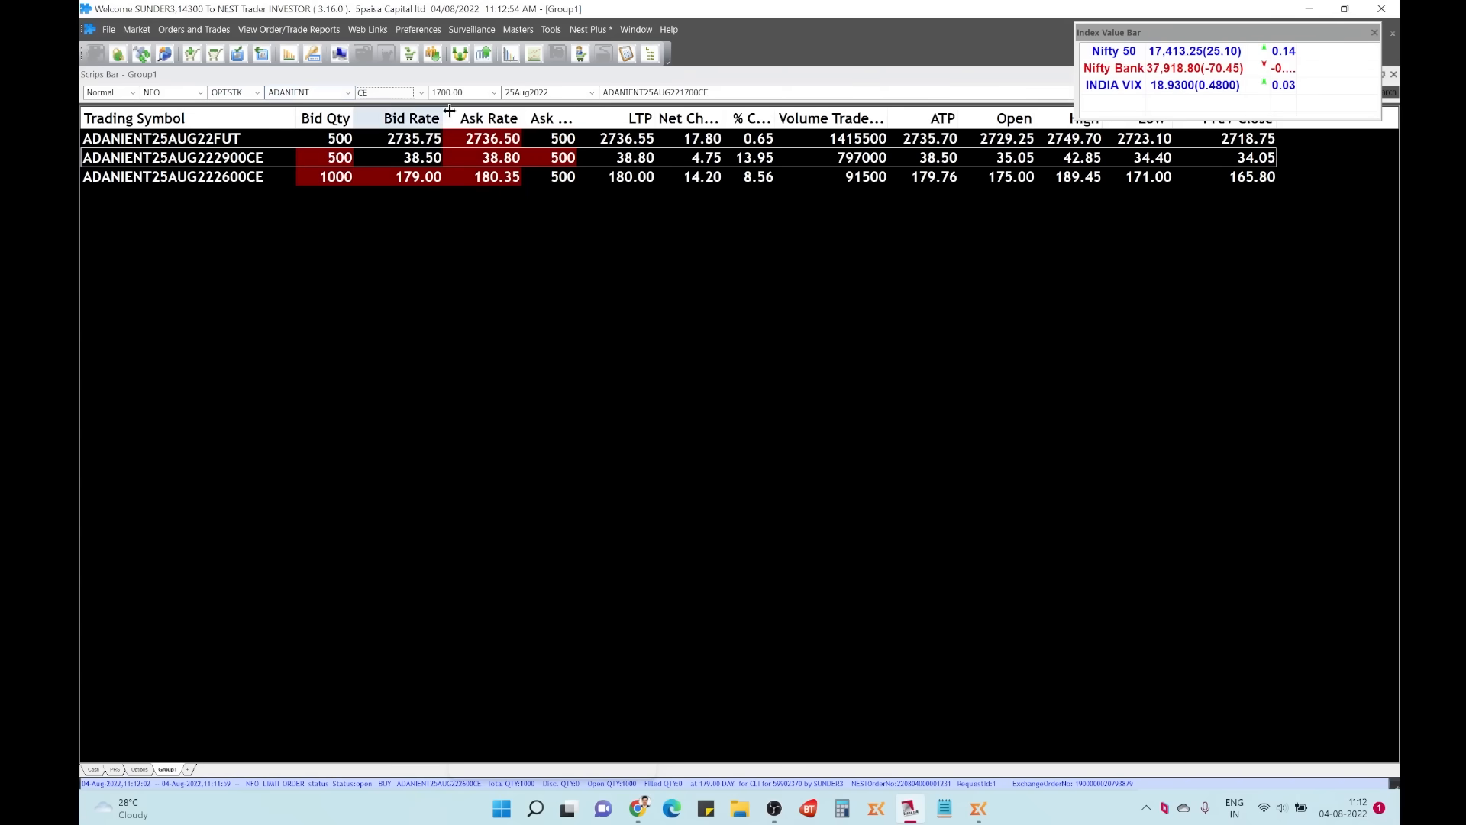
# Step: Add the ADANIENT OPTSTK 2500 PE, 25Aug2022 expiry, to the watch list
pyautogui.click(493, 91)
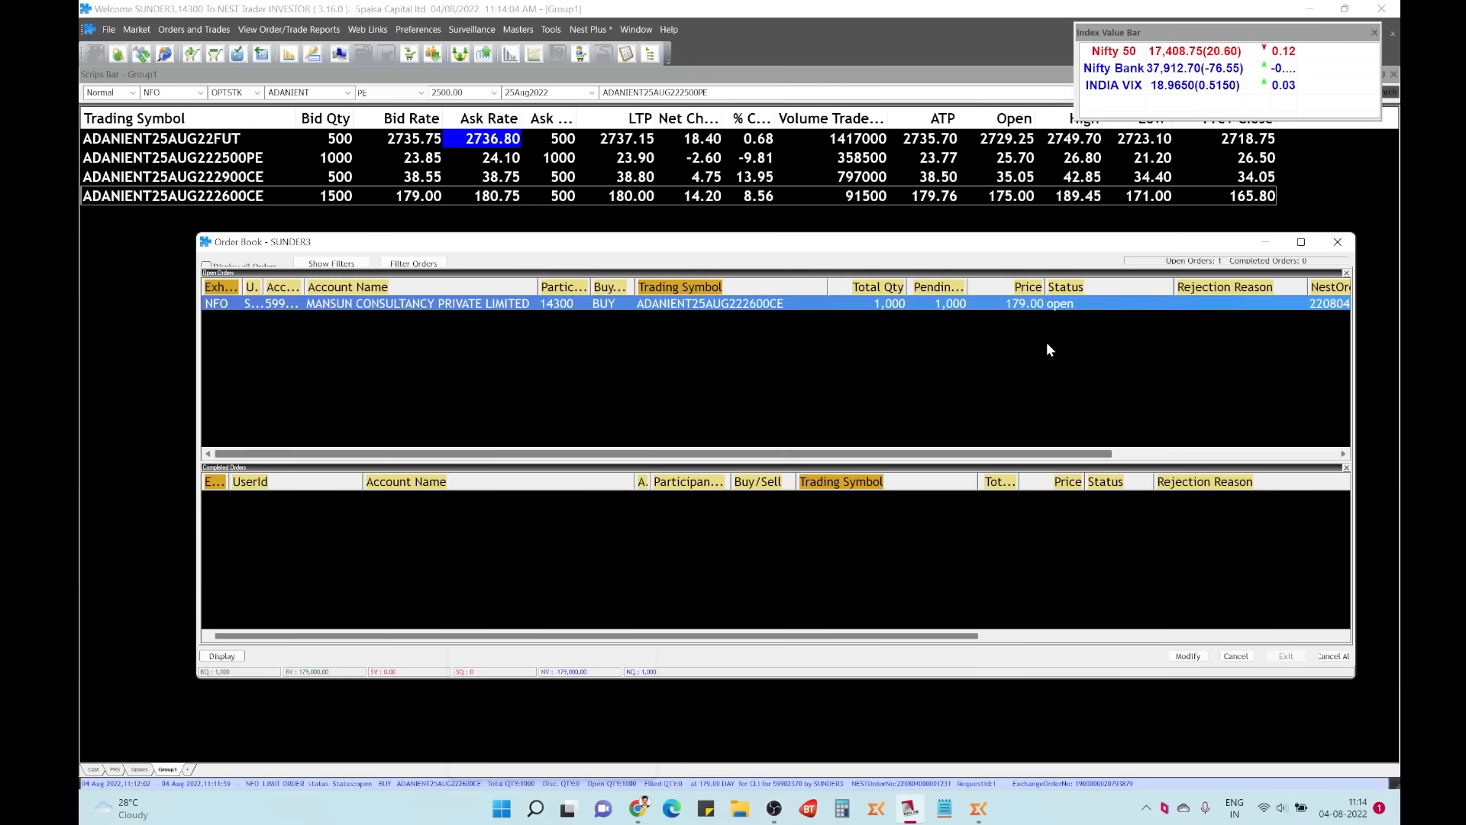
# Step: Close the order book after the 2900 CE sell order is placed
pyautogui.click(1337, 241)
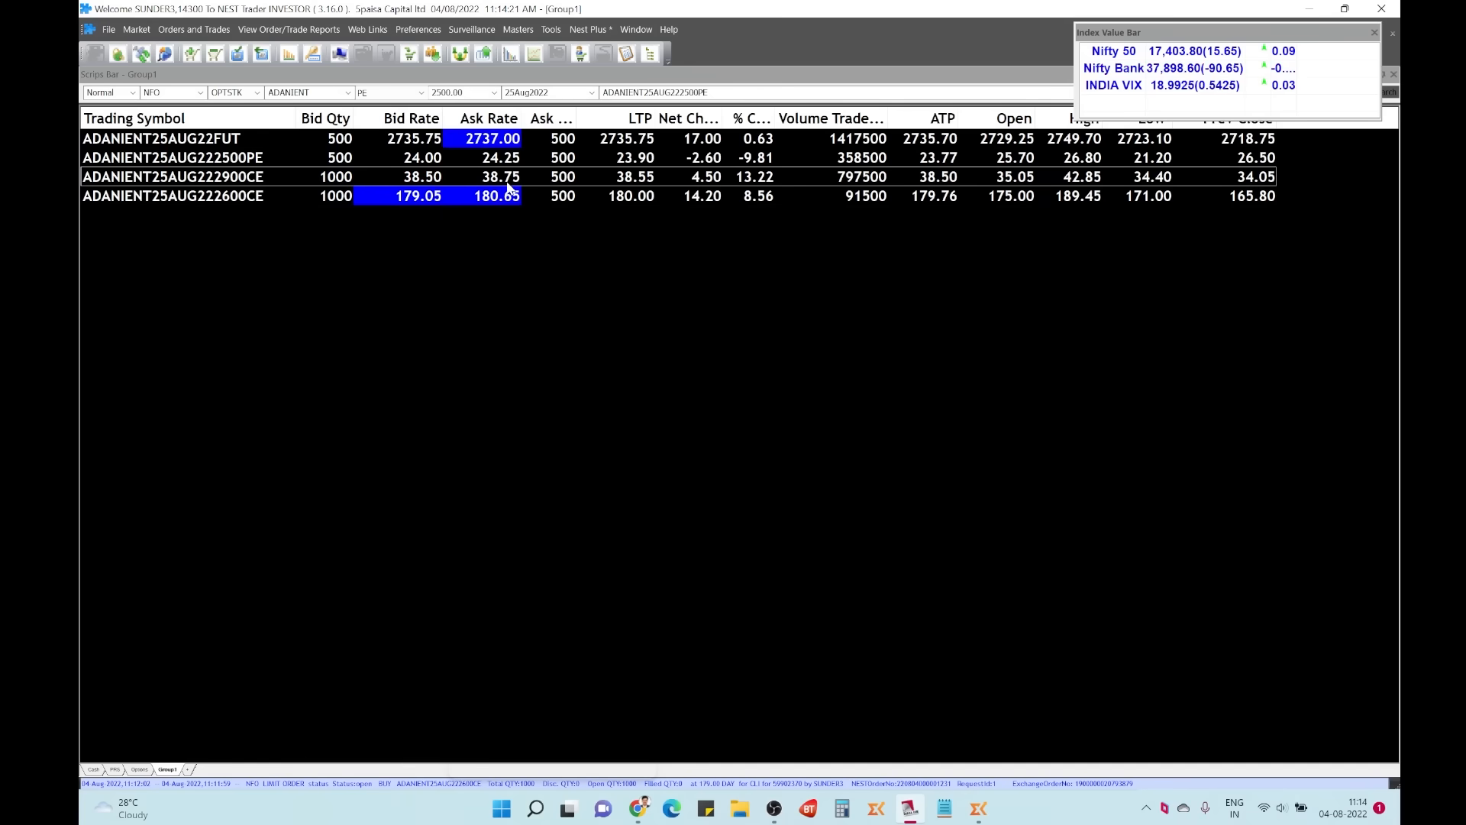
pyautogui.moveTo(764, 391)
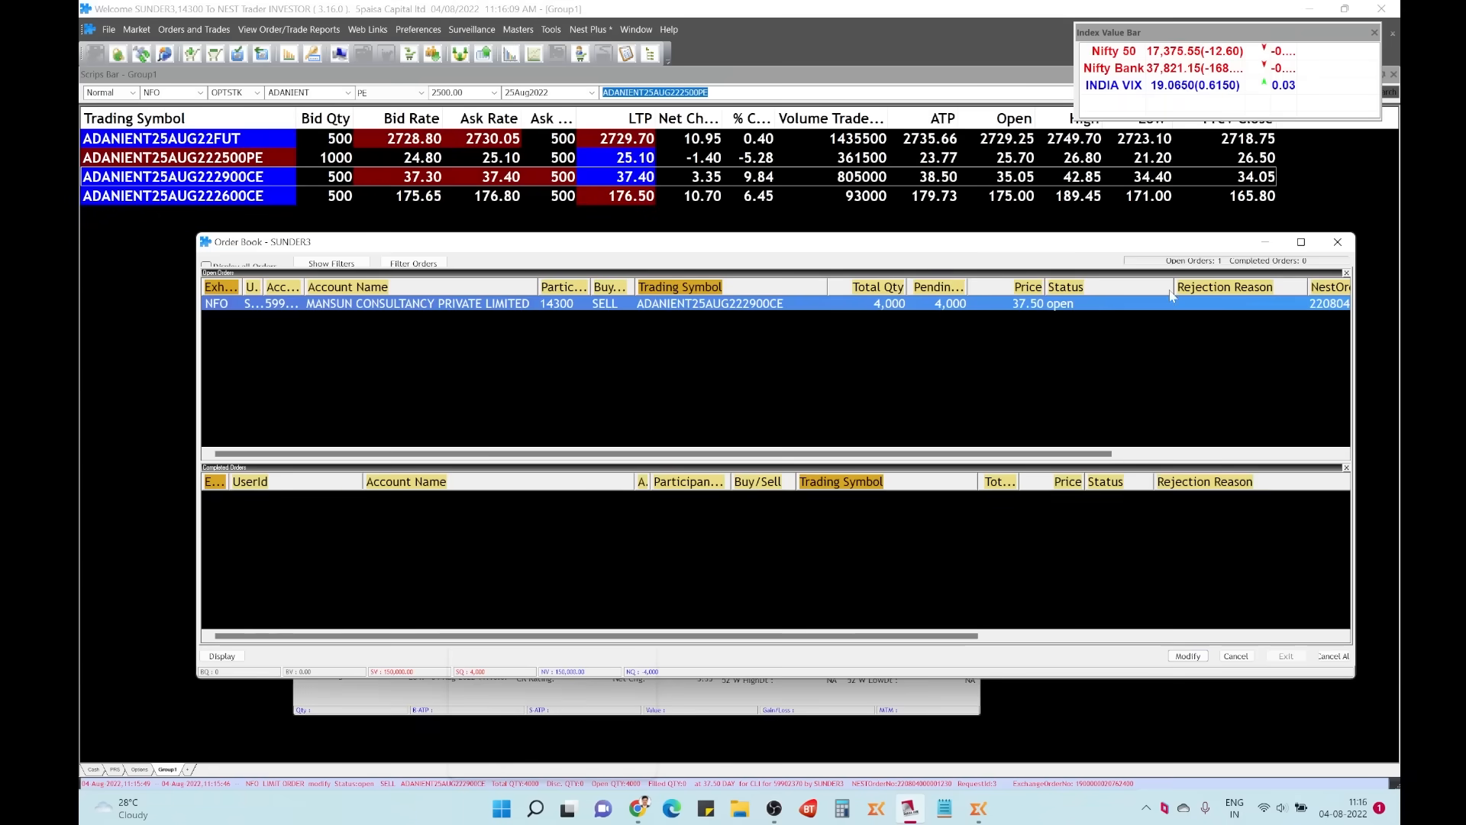
# Step: Reprice the open 2900 CE sell order to 37.30, dismiss the result, and close the order book
pyautogui.click(1187, 656)
pyautogui.write('3')
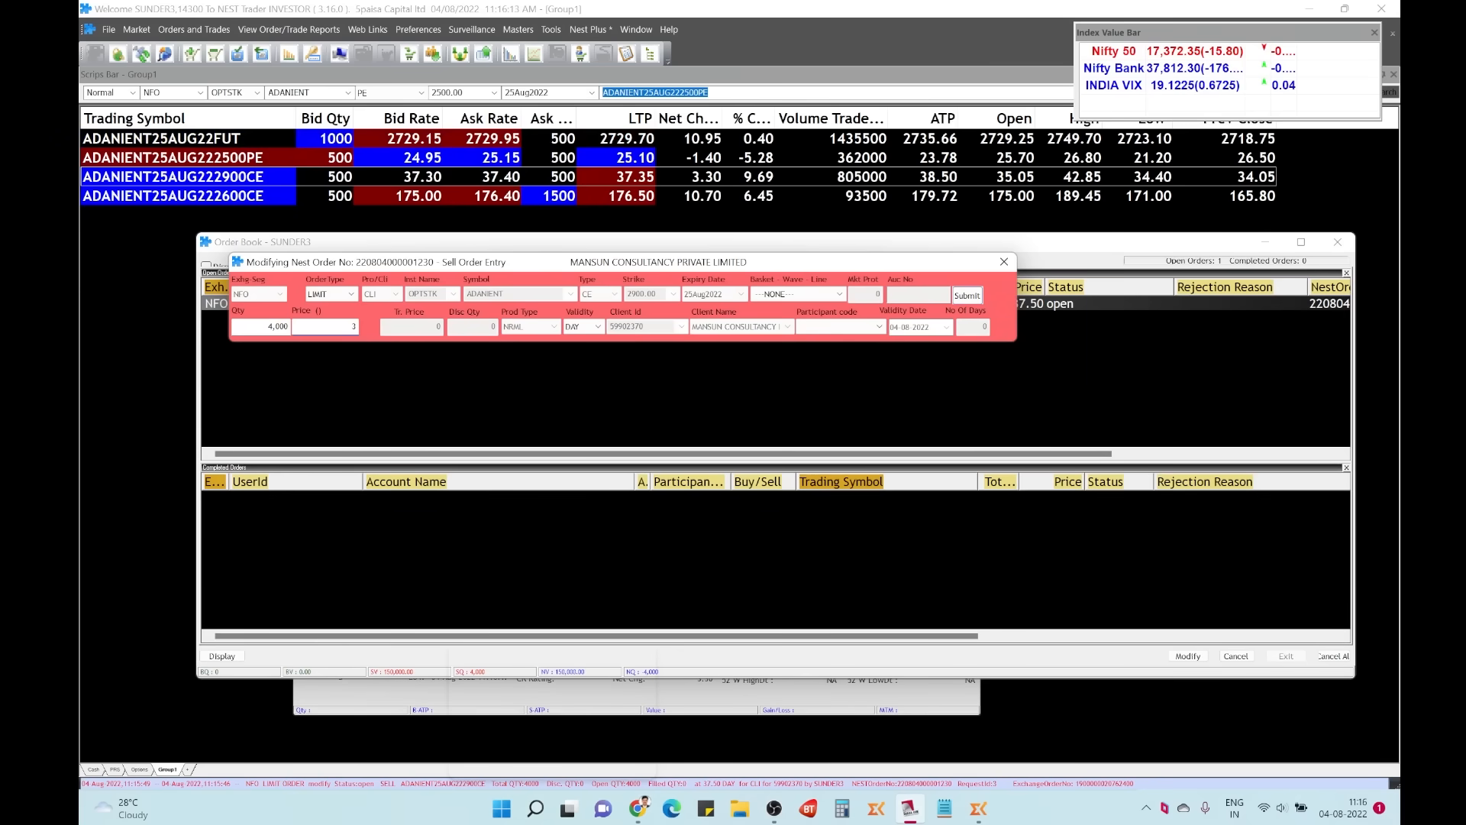
pyautogui.click(966, 296)
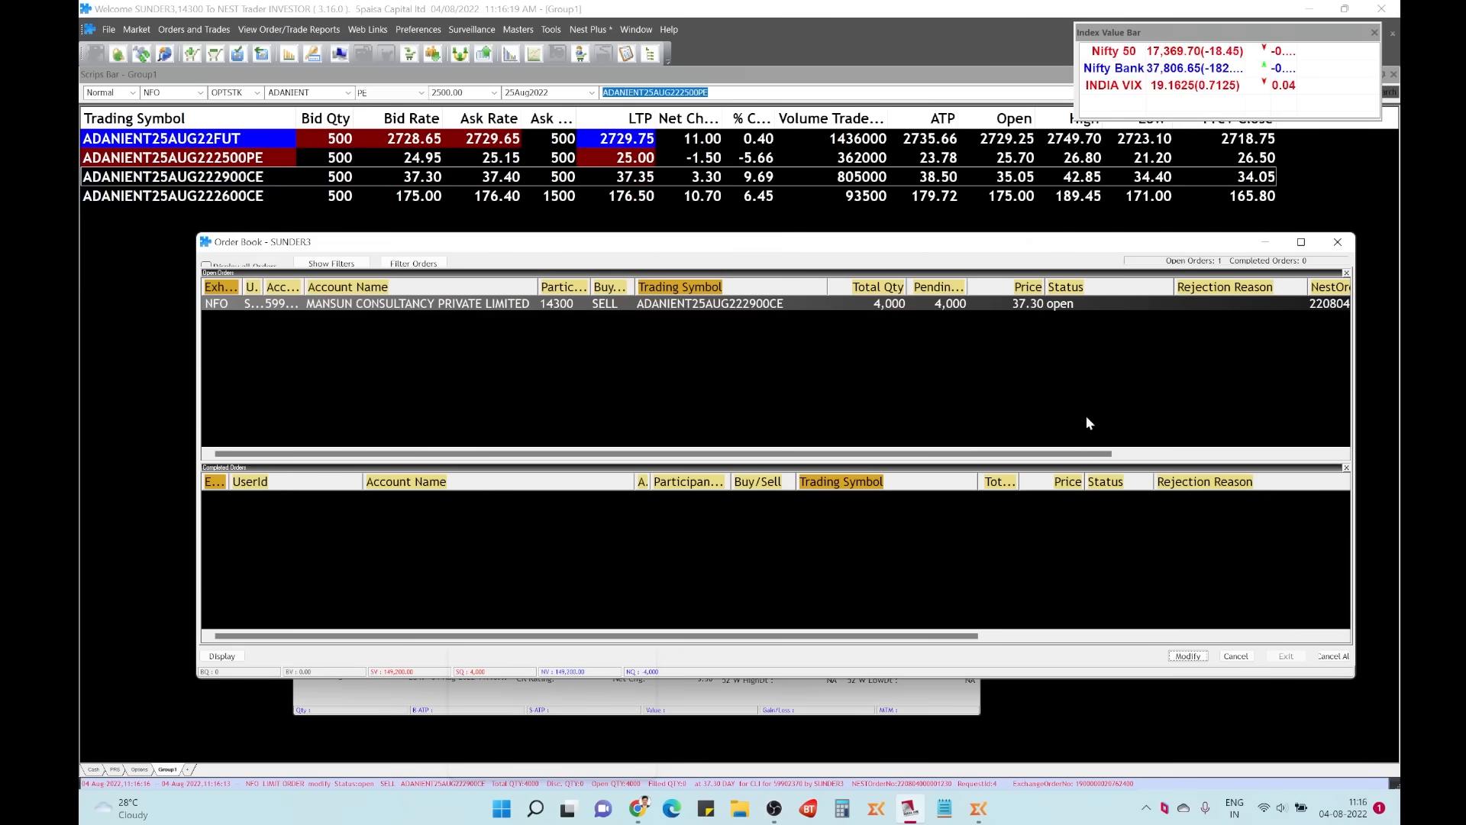
pyautogui.click(1187, 655)
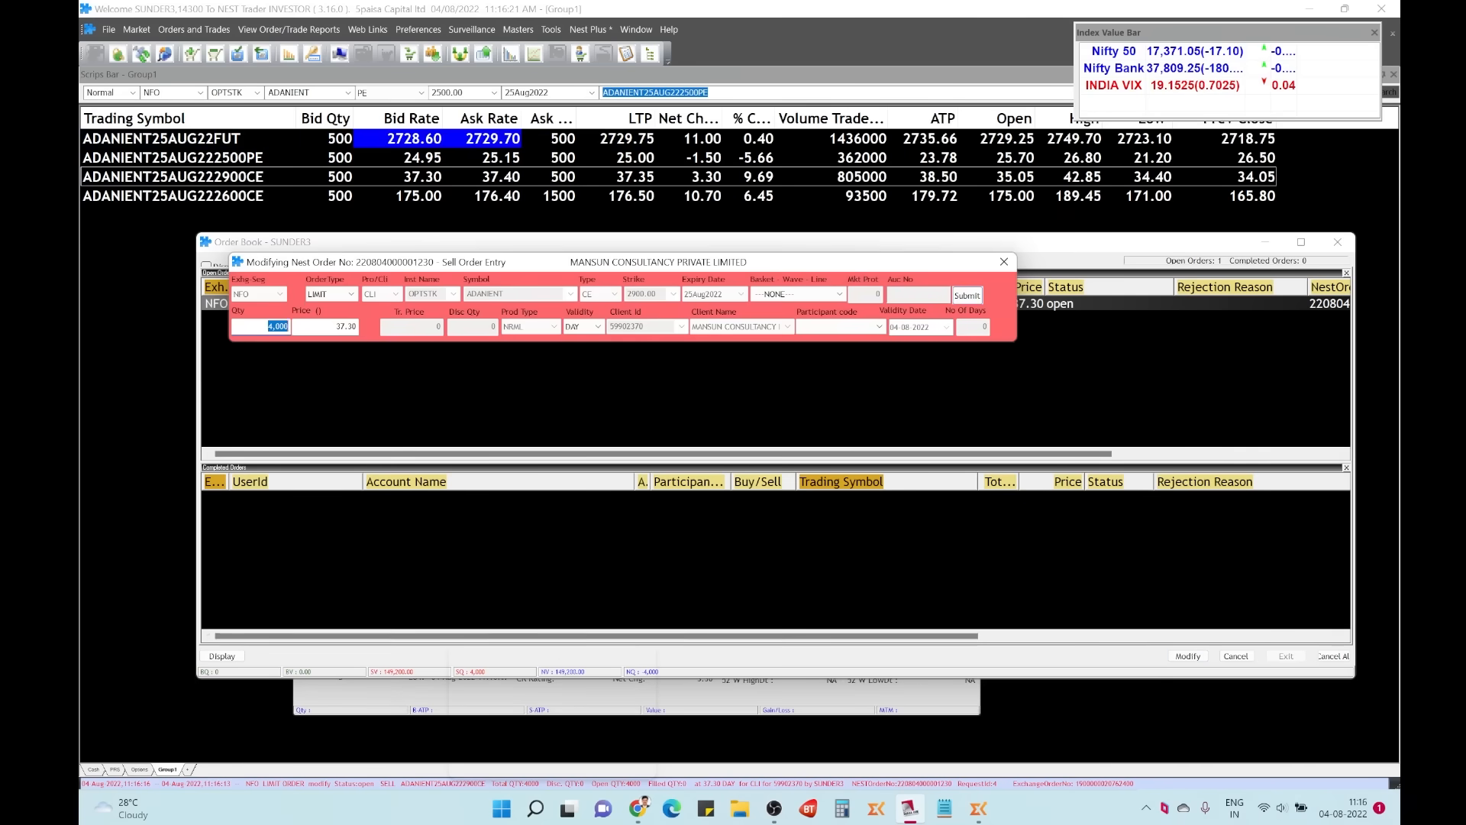
pyautogui.click(966, 296)
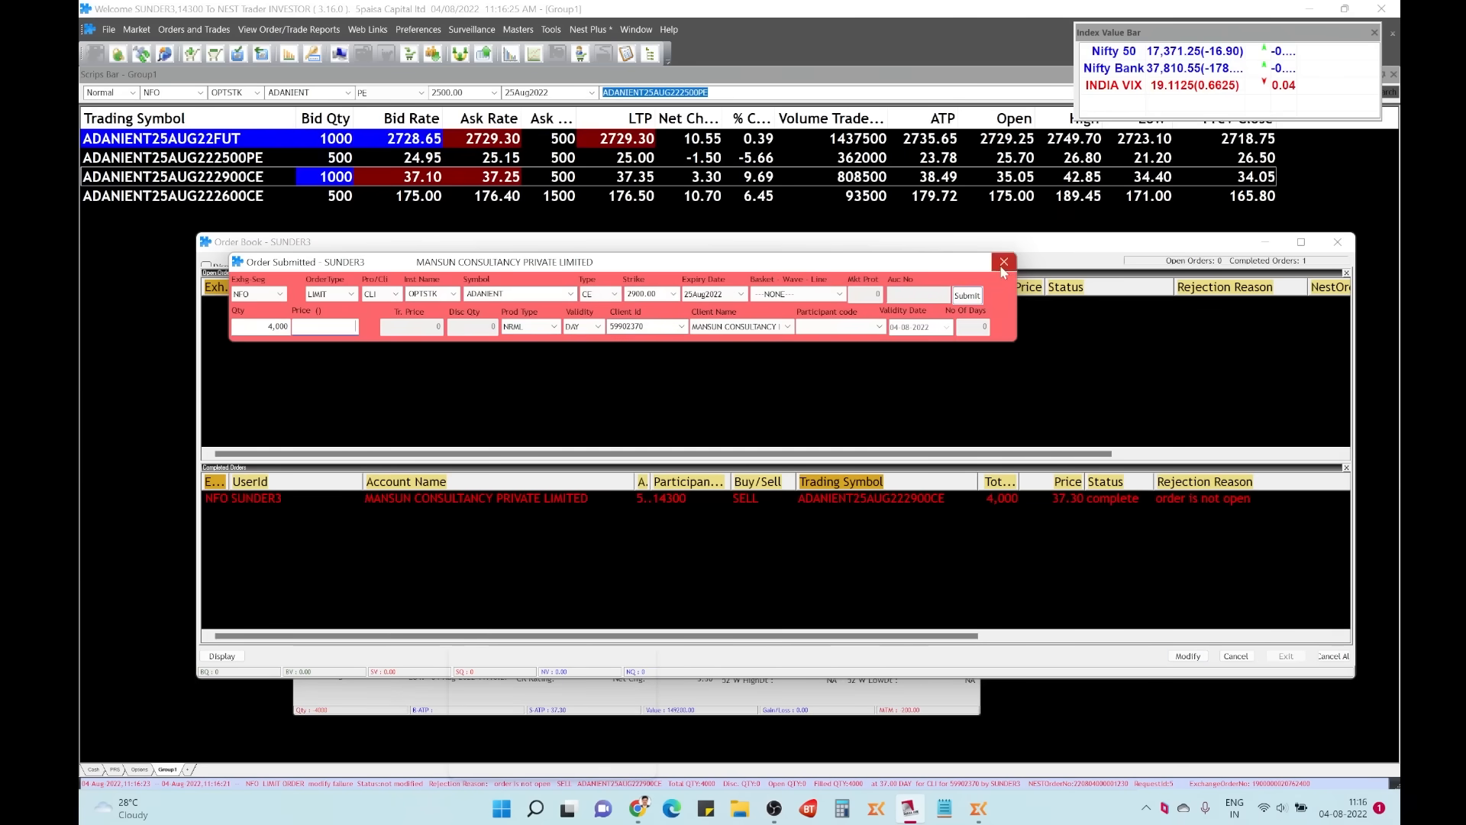
pyautogui.click(1004, 262)
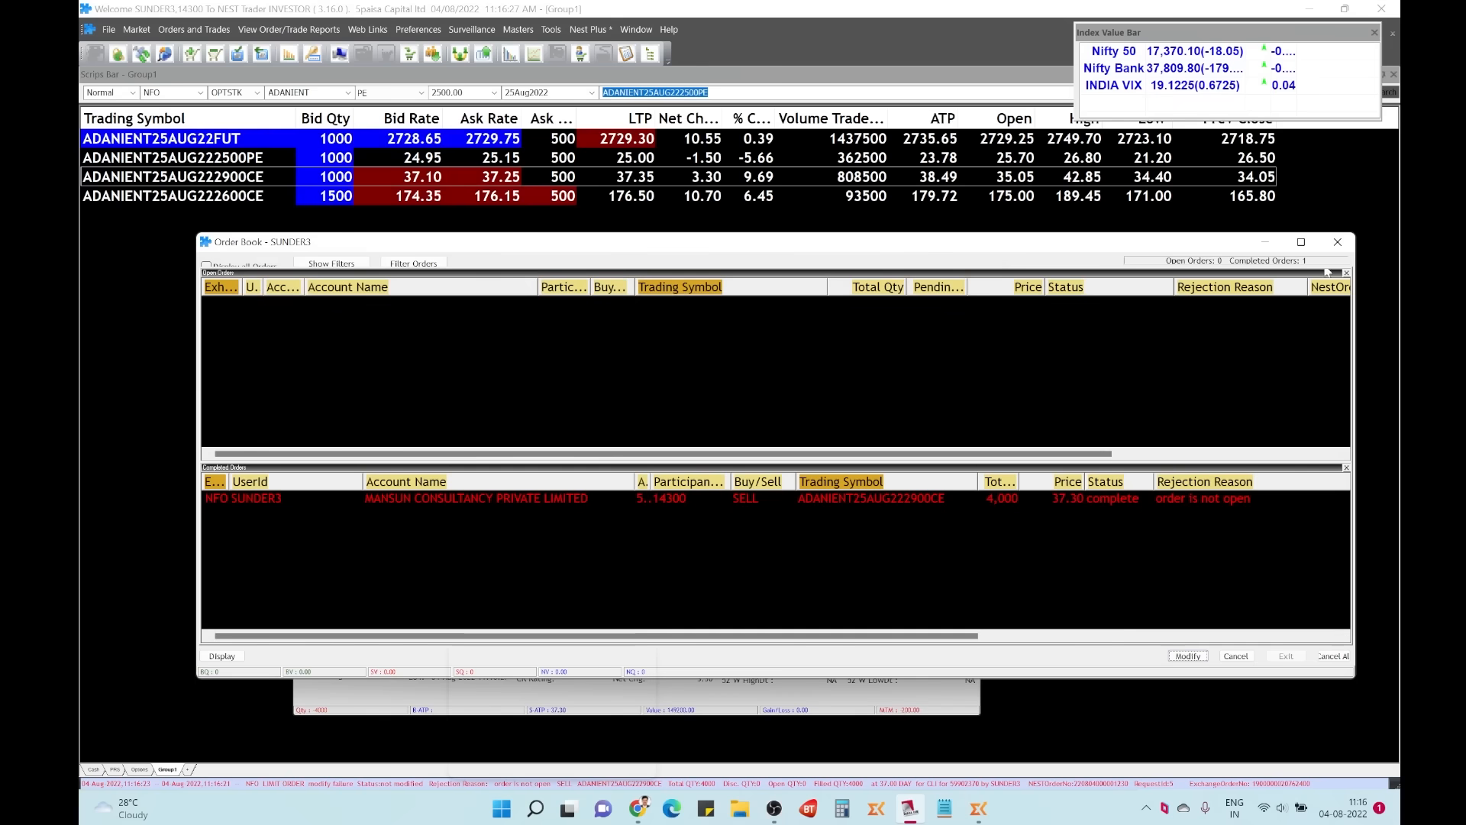
pyautogui.click(1337, 241)
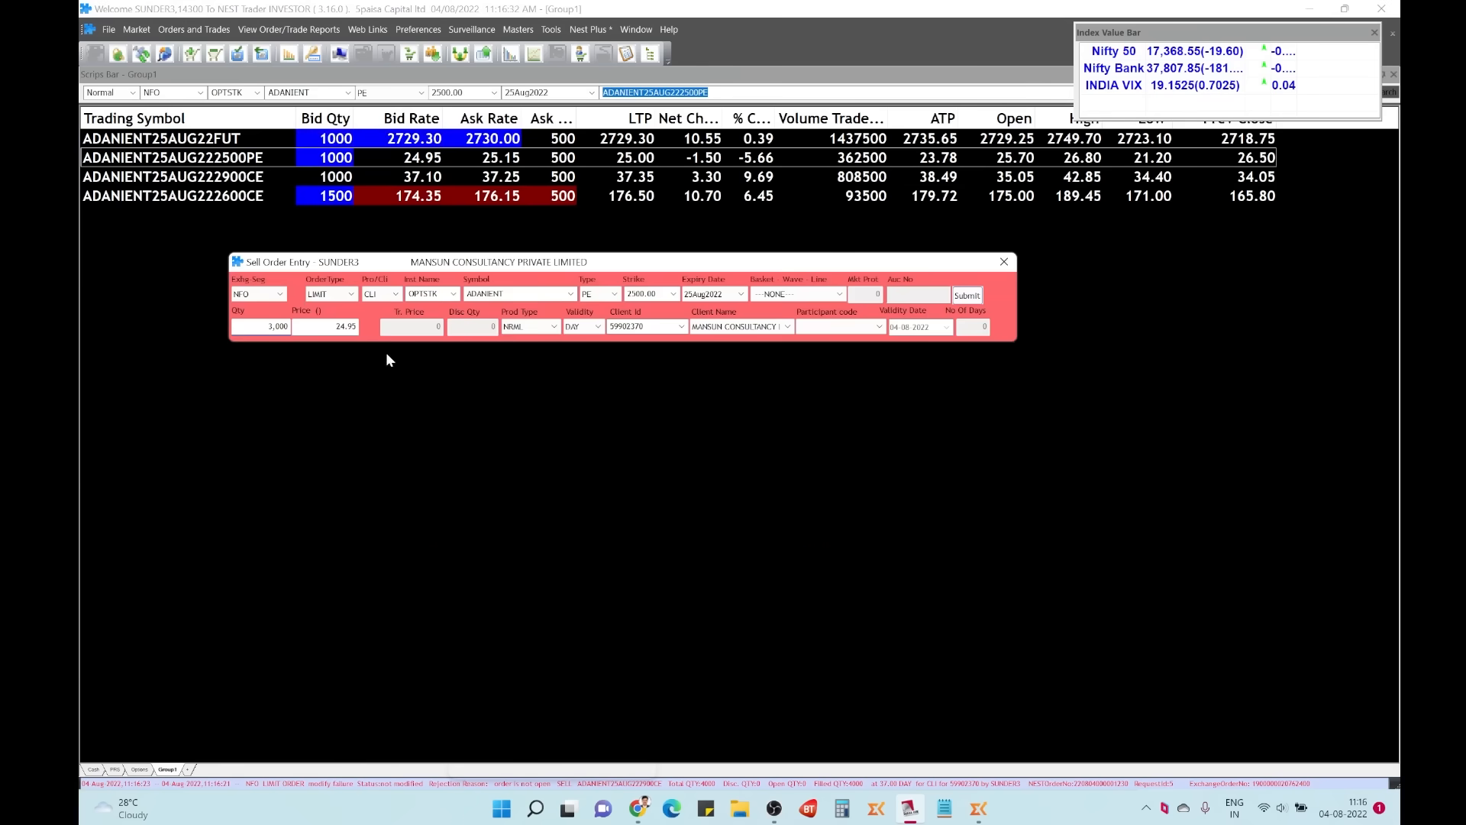
# Step: Submit the 3,000-lot 2500 PE sell at 25 and close the order book once completed
pyautogui.write('2')
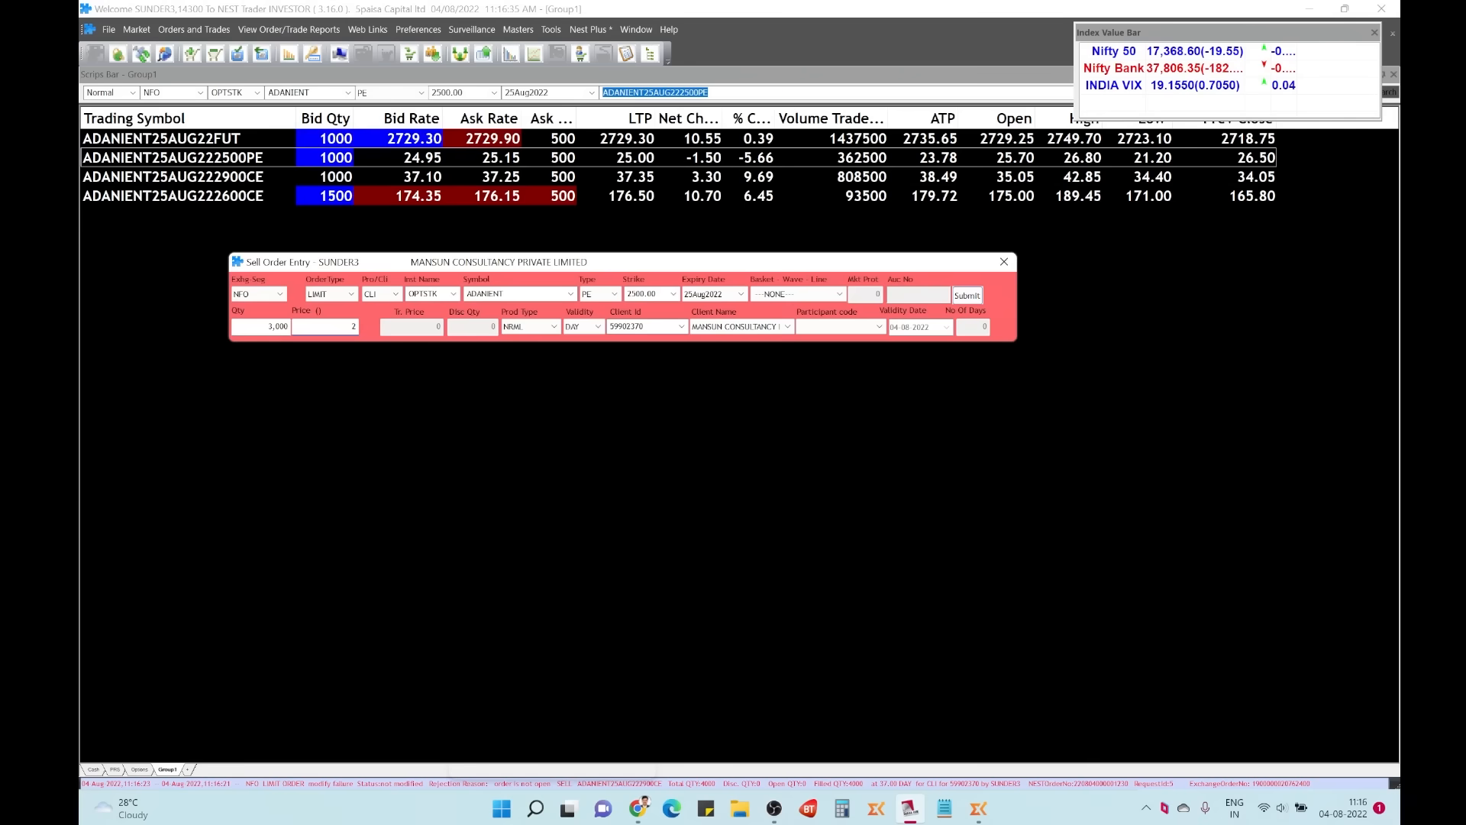
pyautogui.click(967, 295)
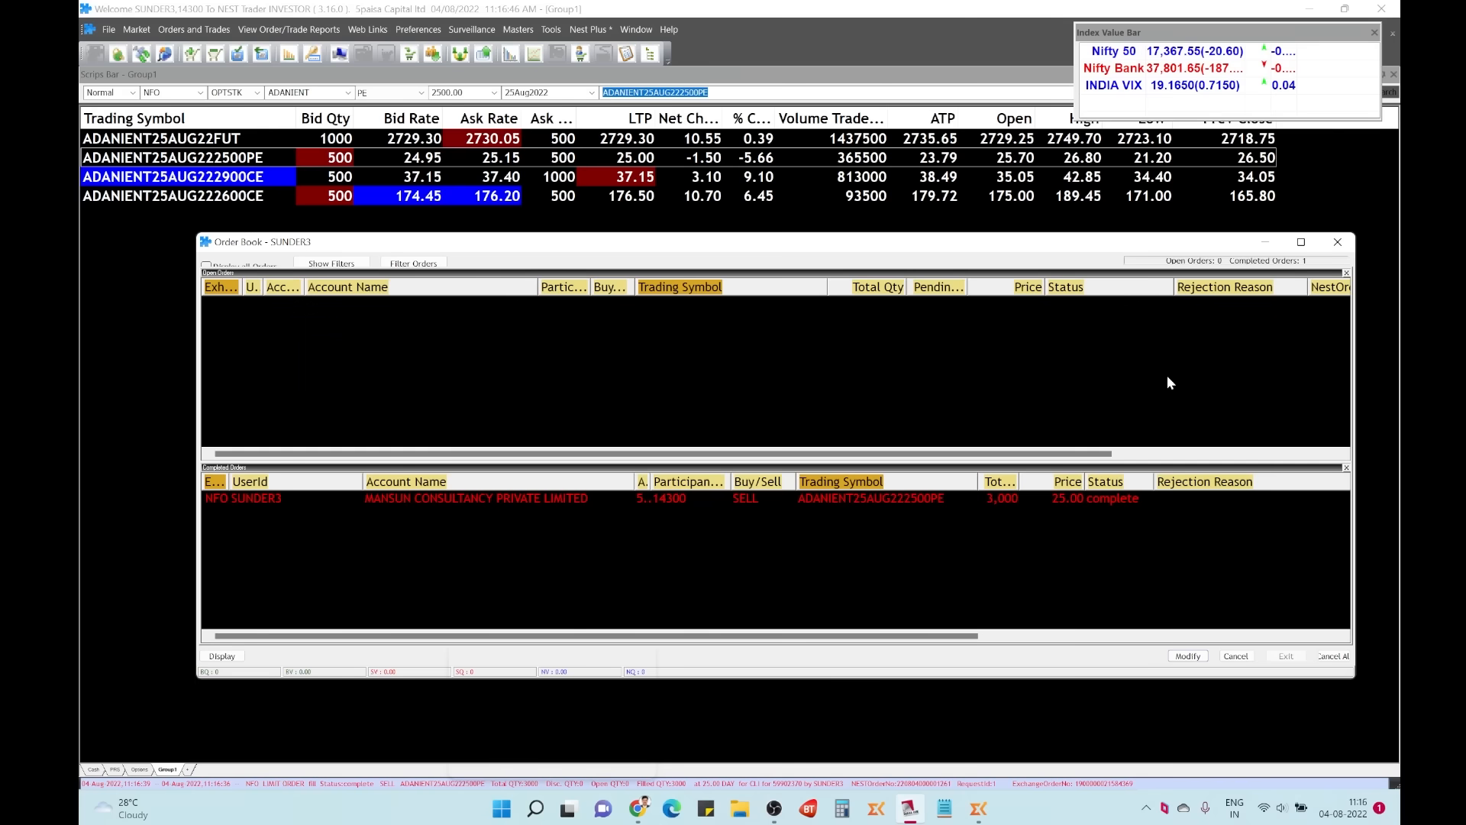
pyautogui.moveTo(1049, 512)
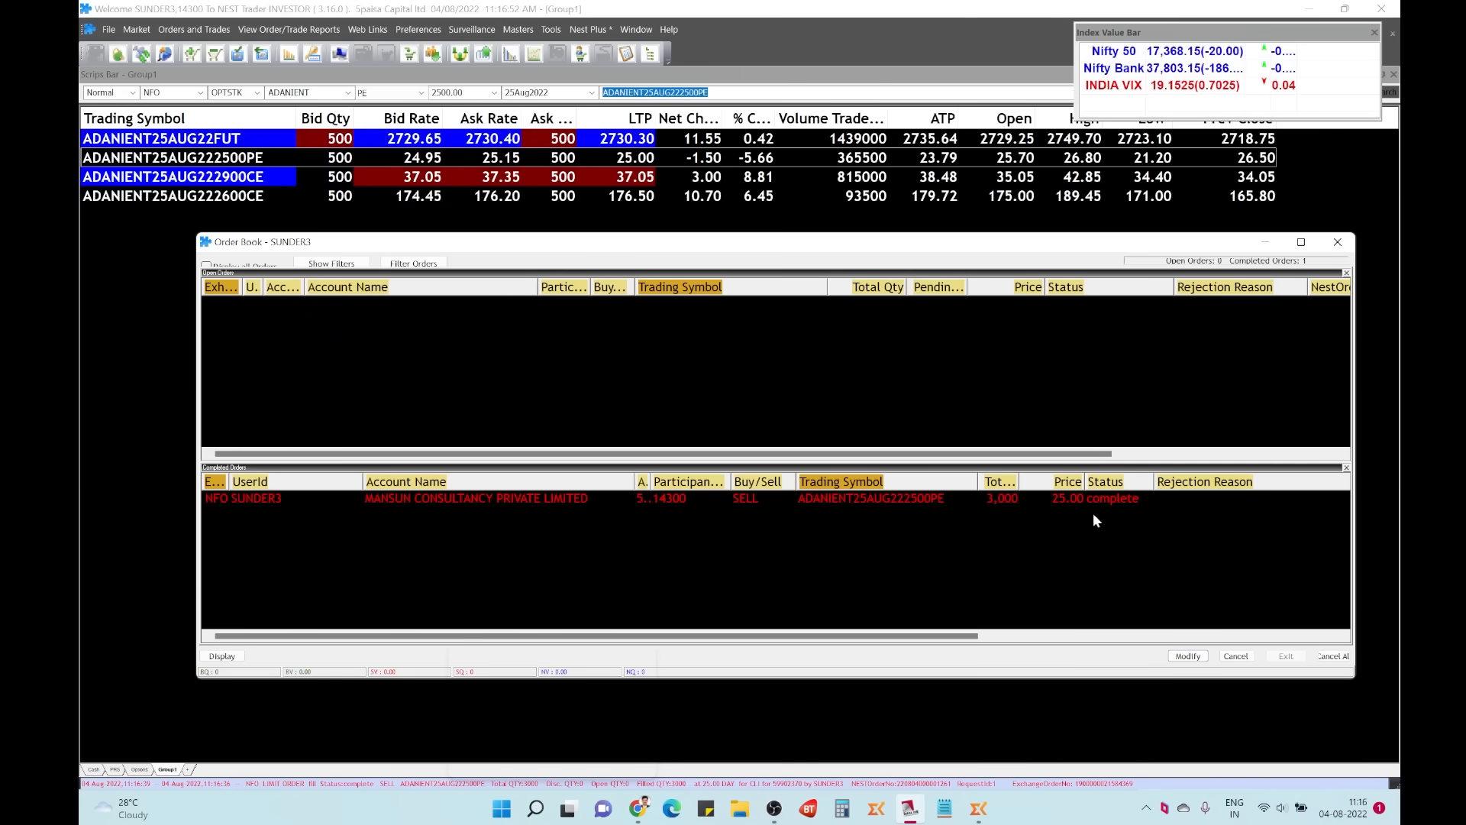
pyautogui.moveTo(1163, 426)
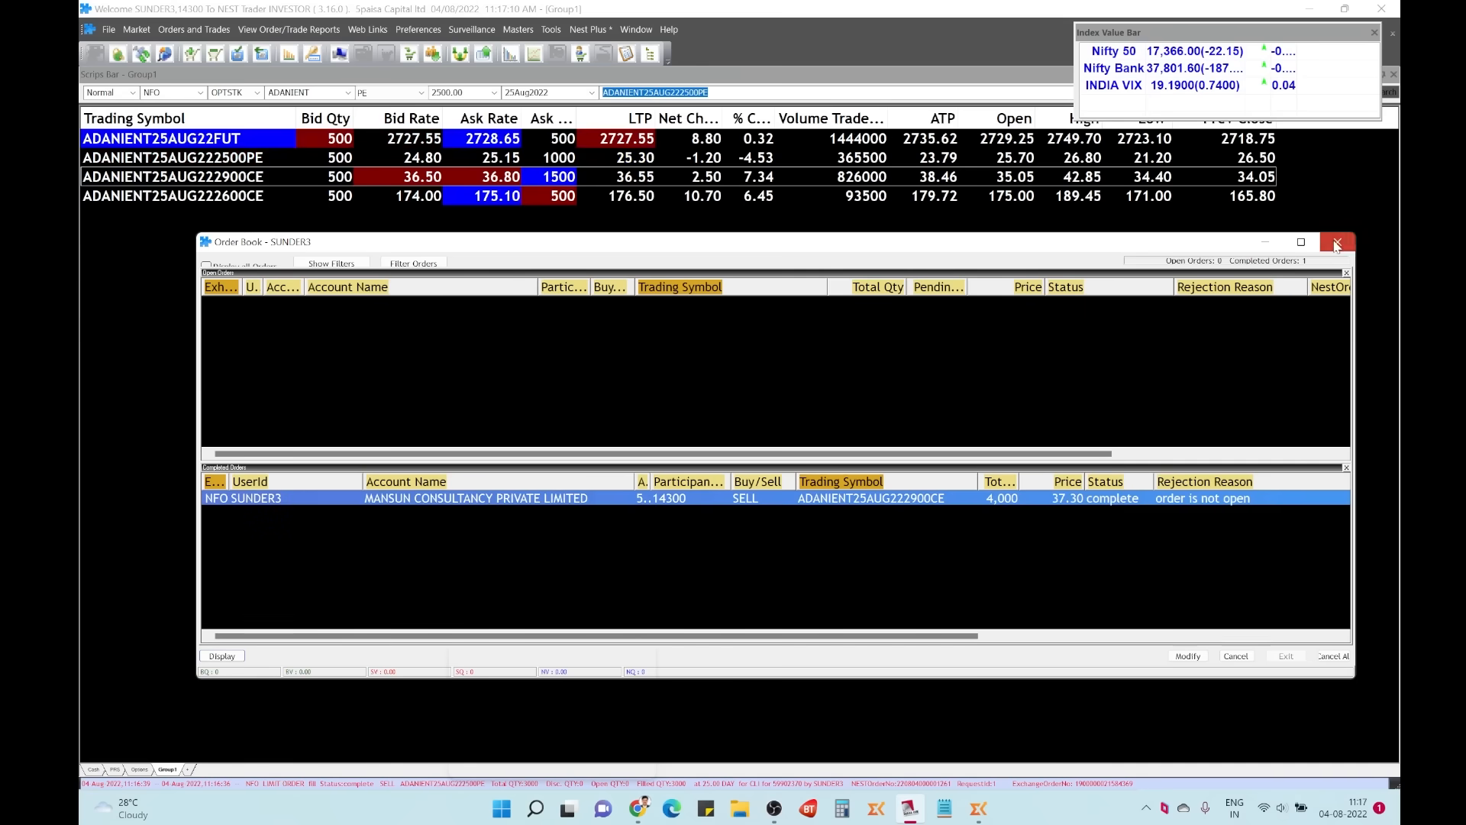
pyautogui.click(1336, 242)
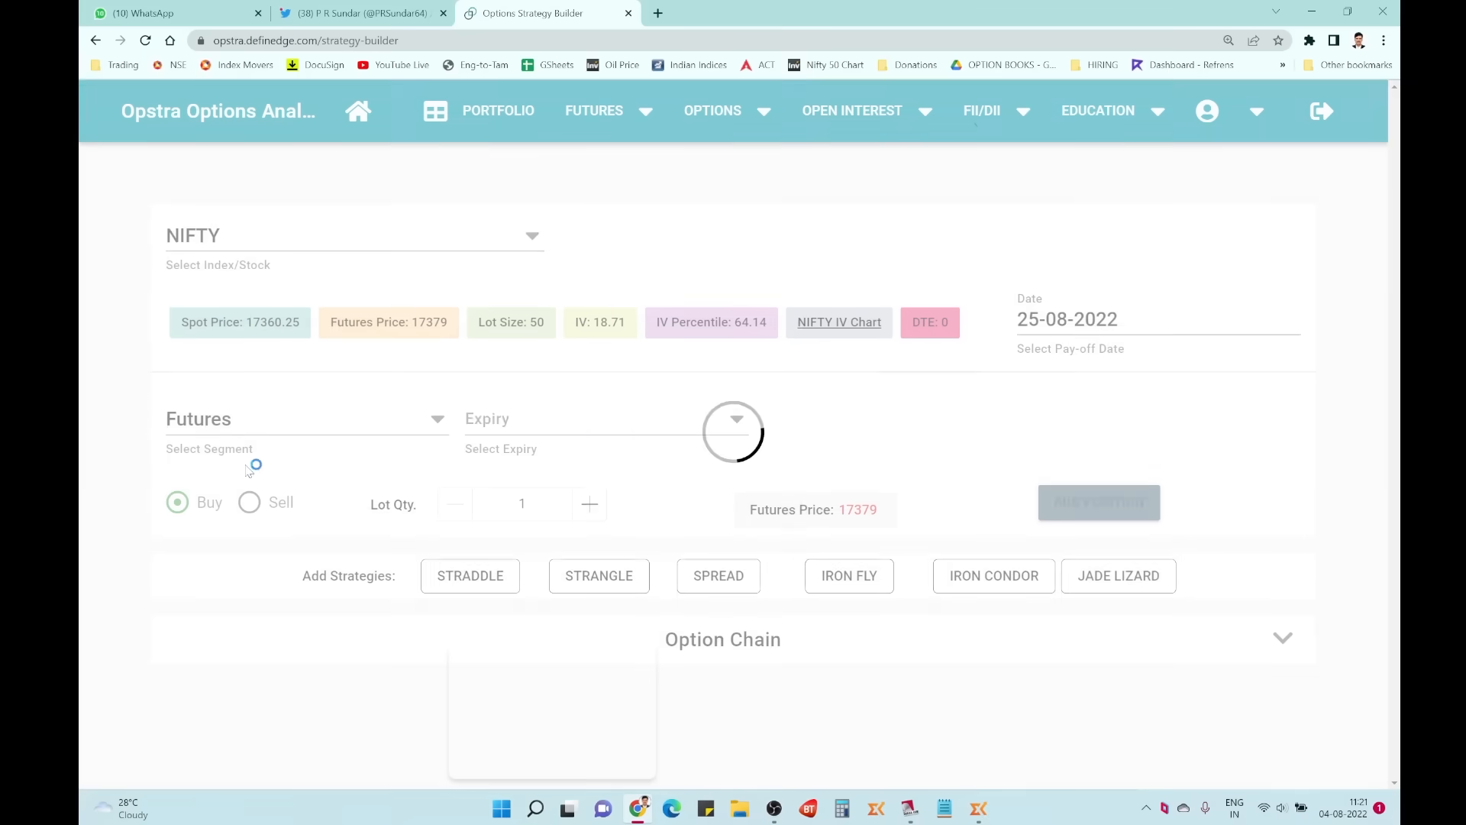
# Step: Choose ADANIENT as the underlying with the options segment
pyautogui.write('adanien')
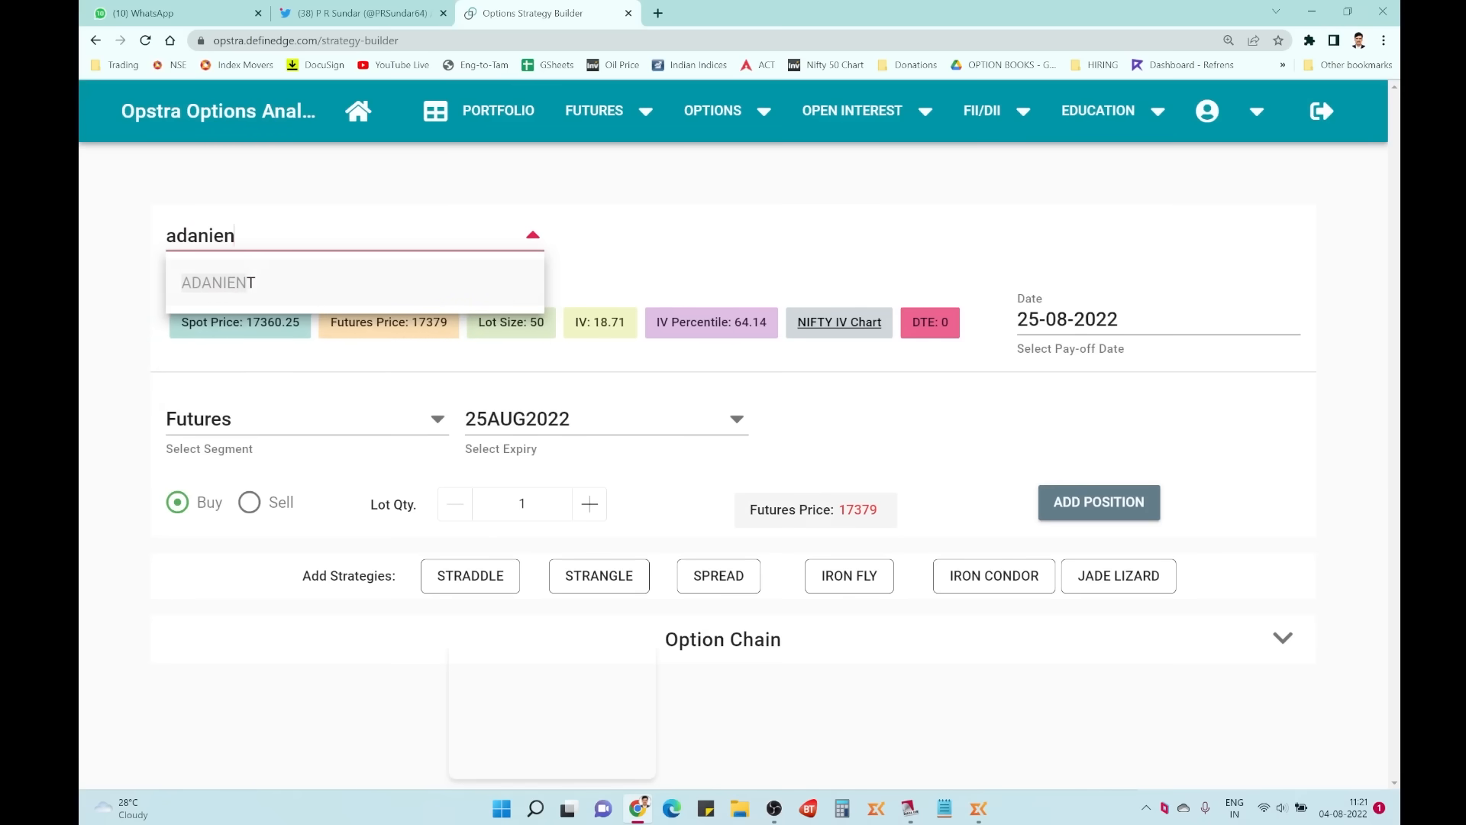
pyautogui.click(305, 418)
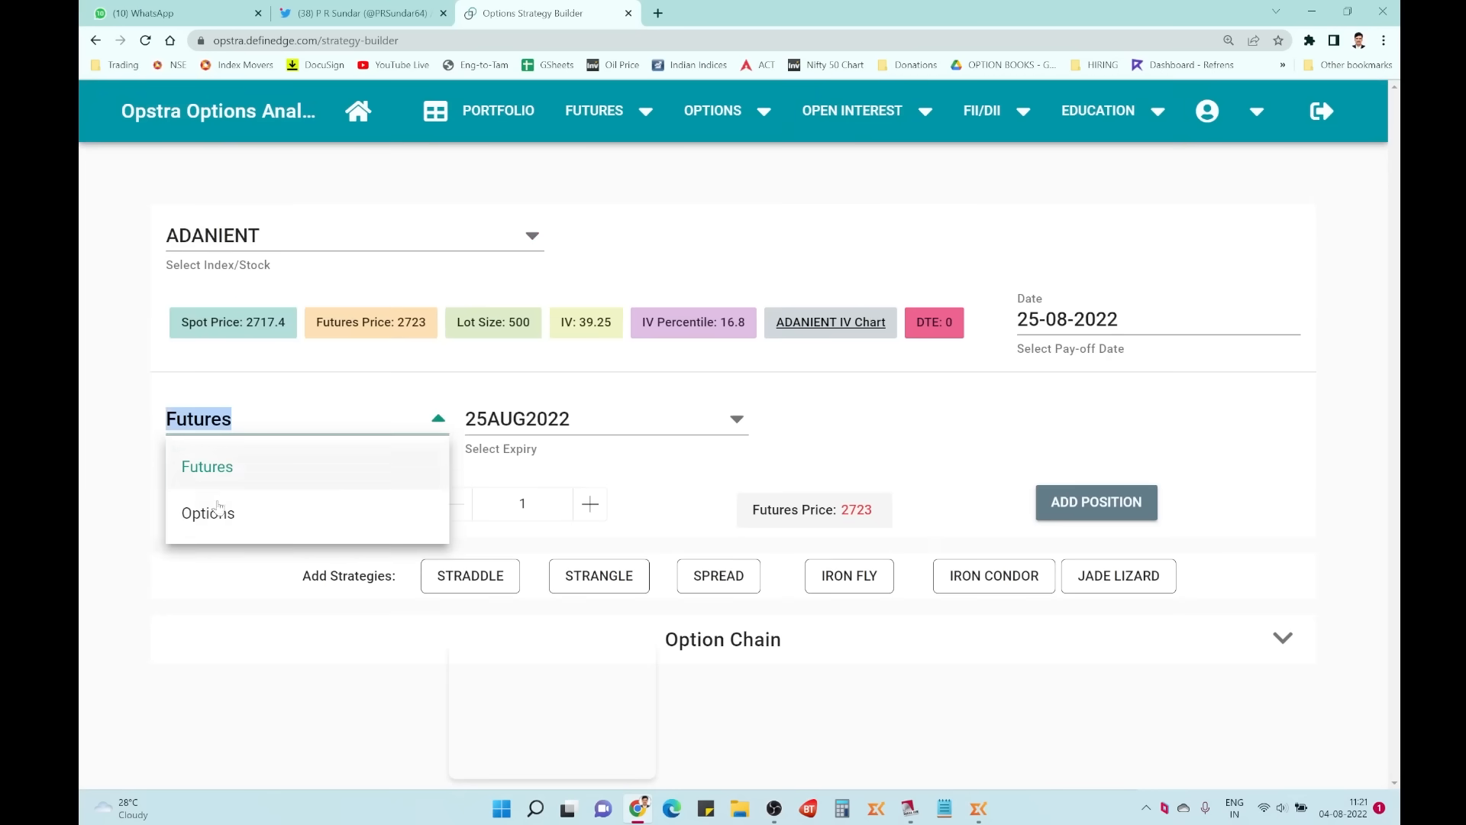
pyautogui.click(208, 512)
pyautogui.write('3')
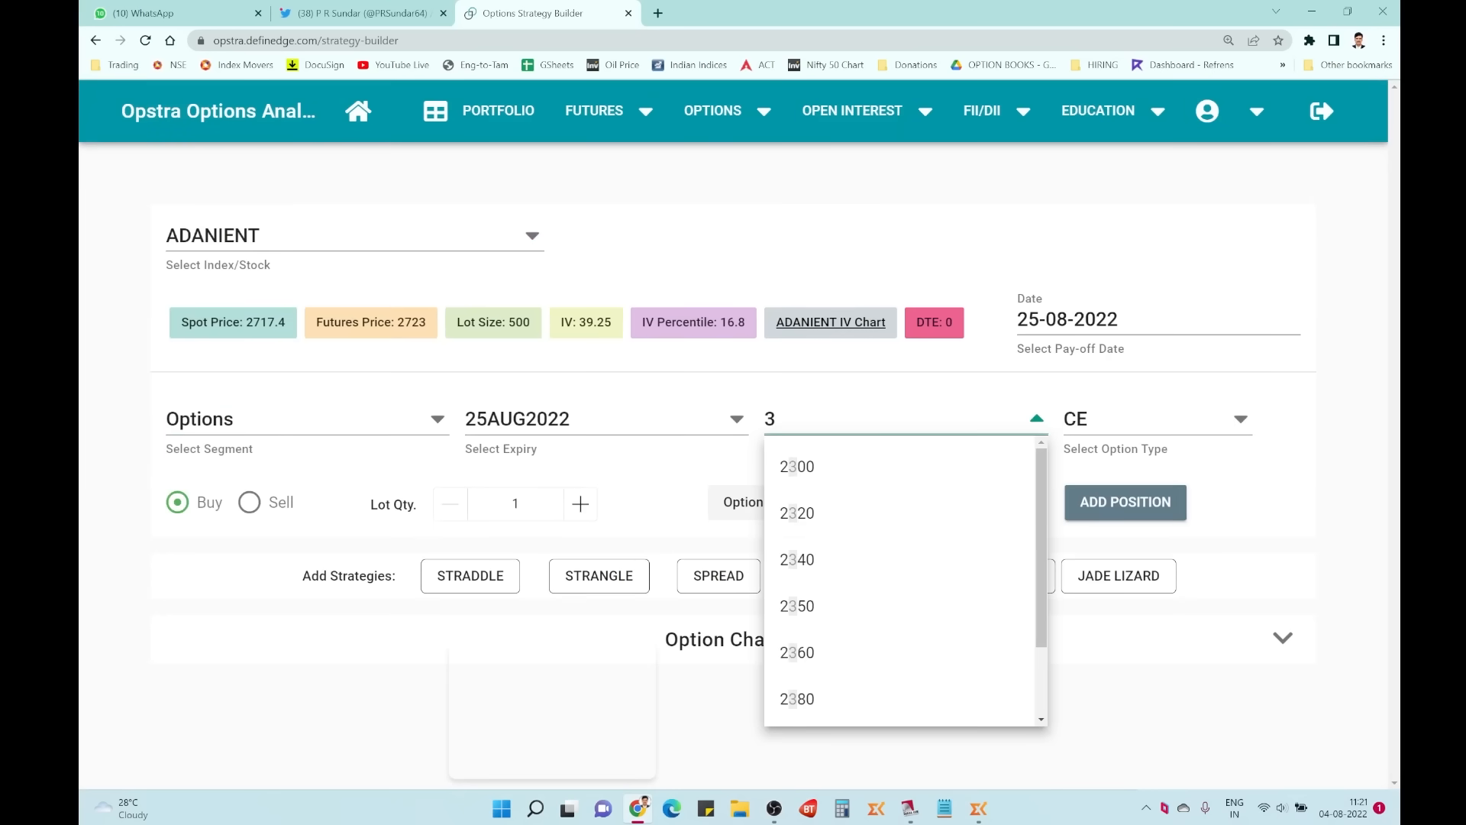
# Step: Add a 2600 CE buy at ₹179 to the strategy and select the 2900 strike
pyautogui.write('2')
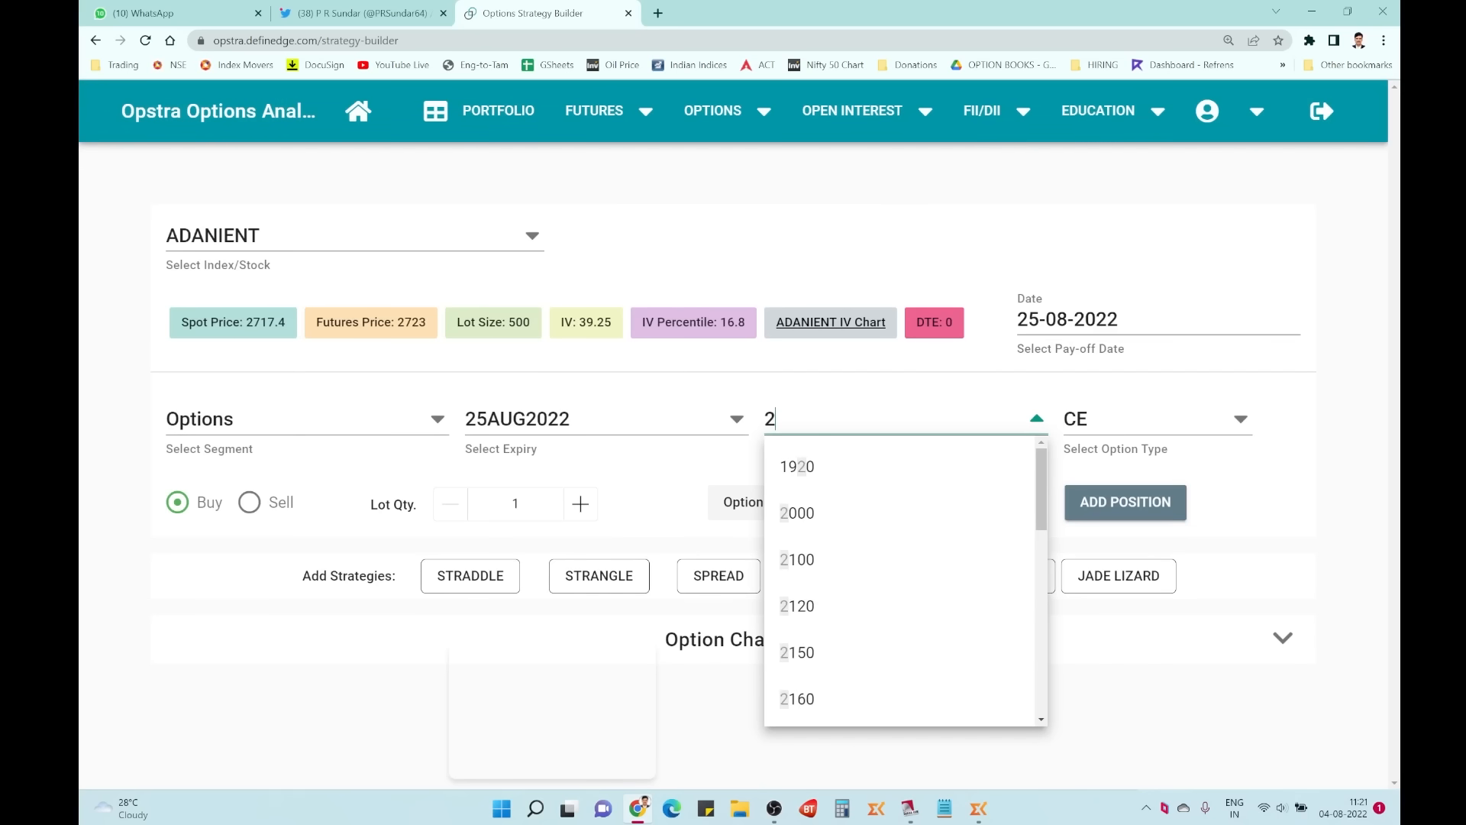
pyautogui.write('600')
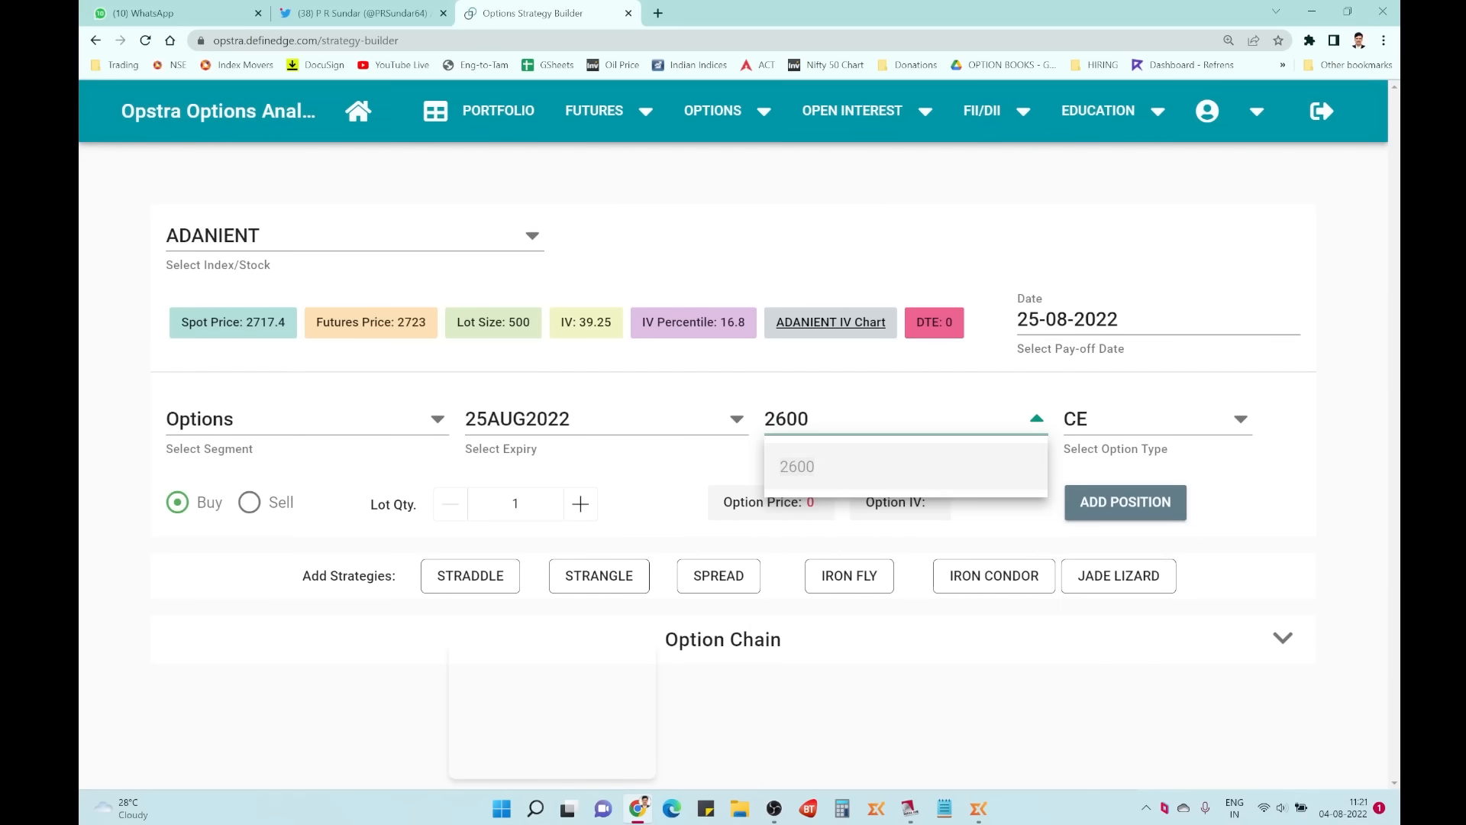
pyautogui.click(797, 466)
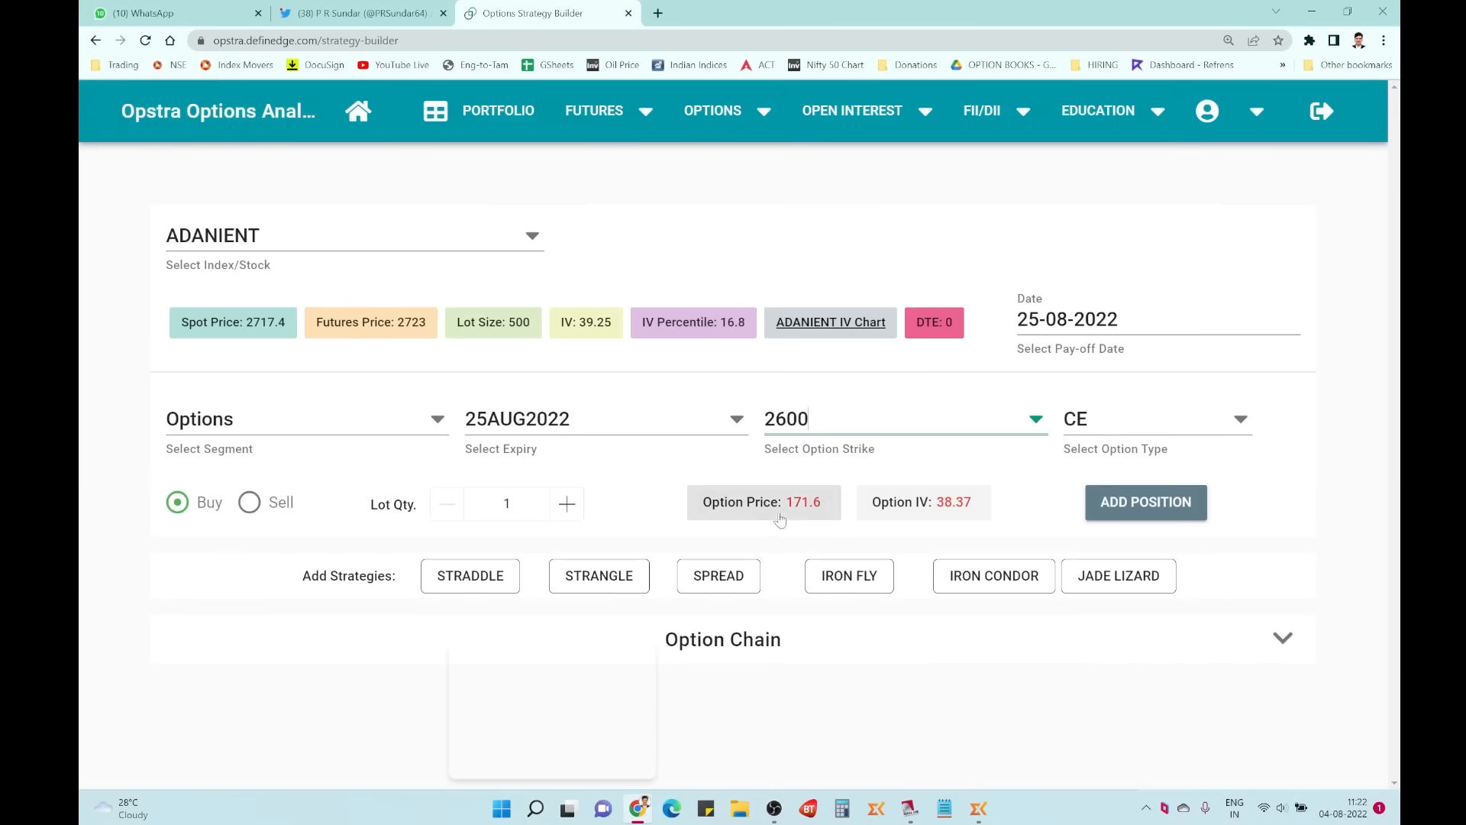
pyautogui.click(763, 503)
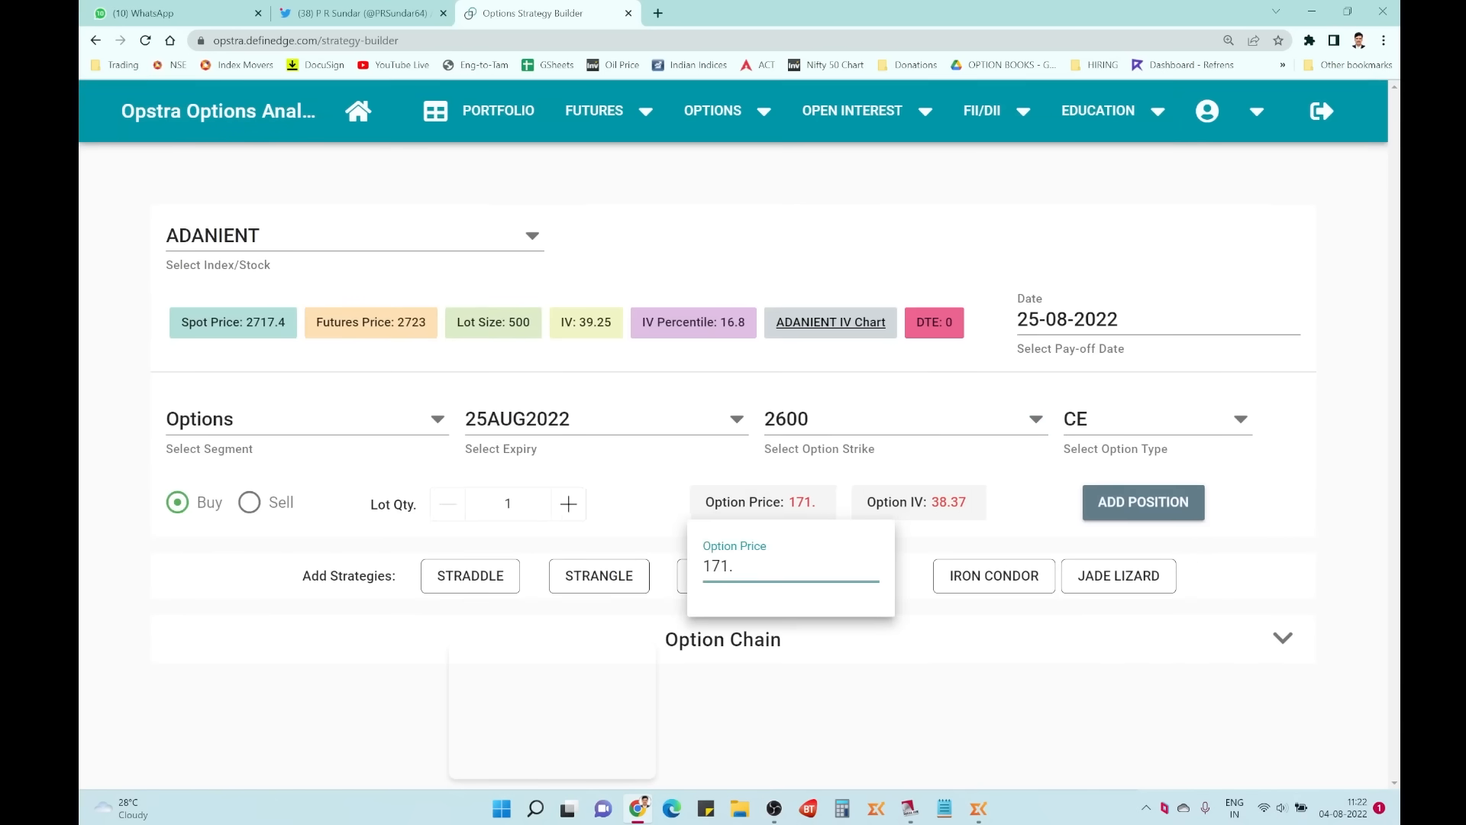
pyautogui.click(1142, 503)
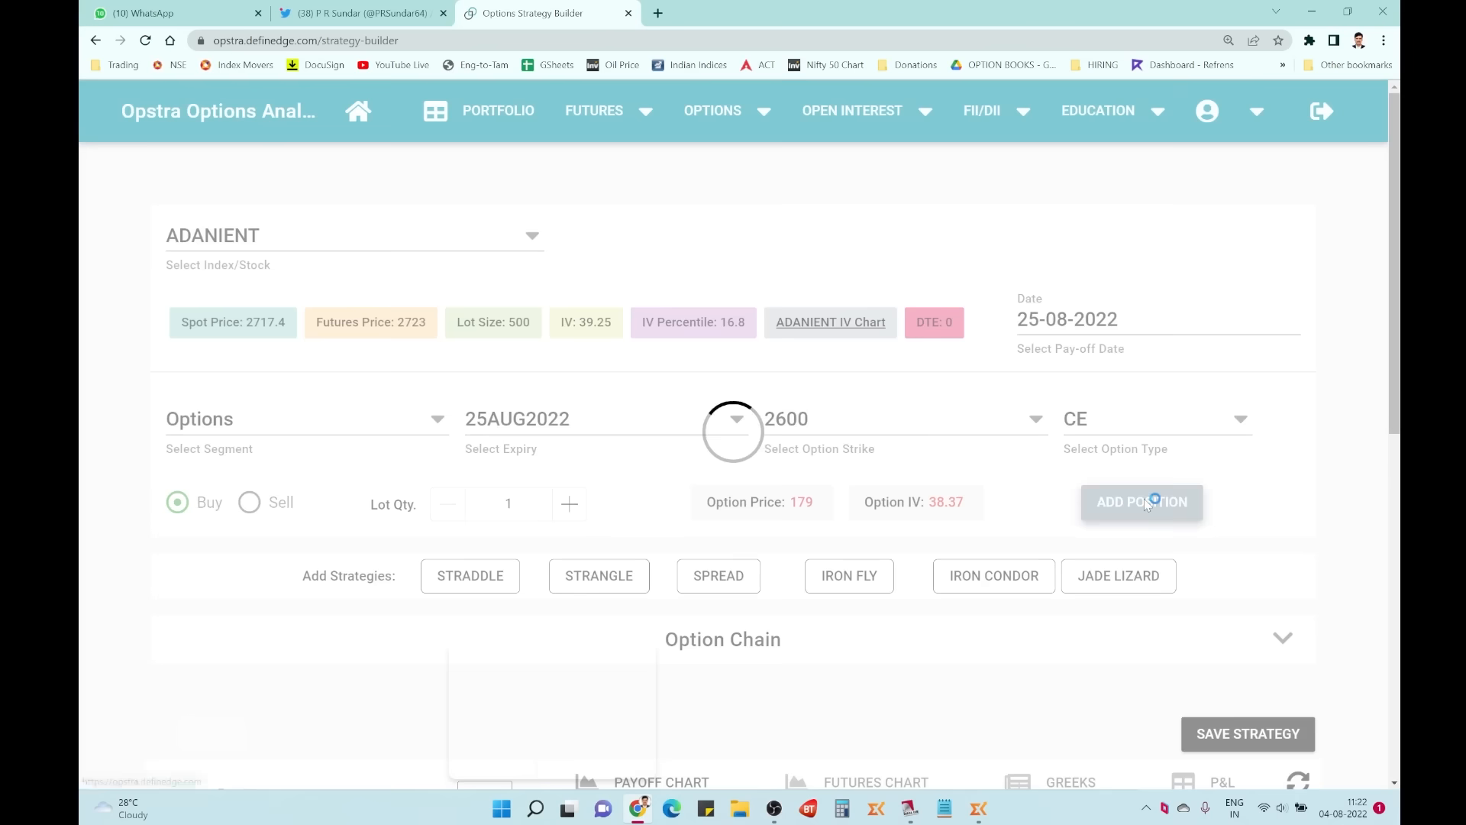
pyautogui.click(898, 418)
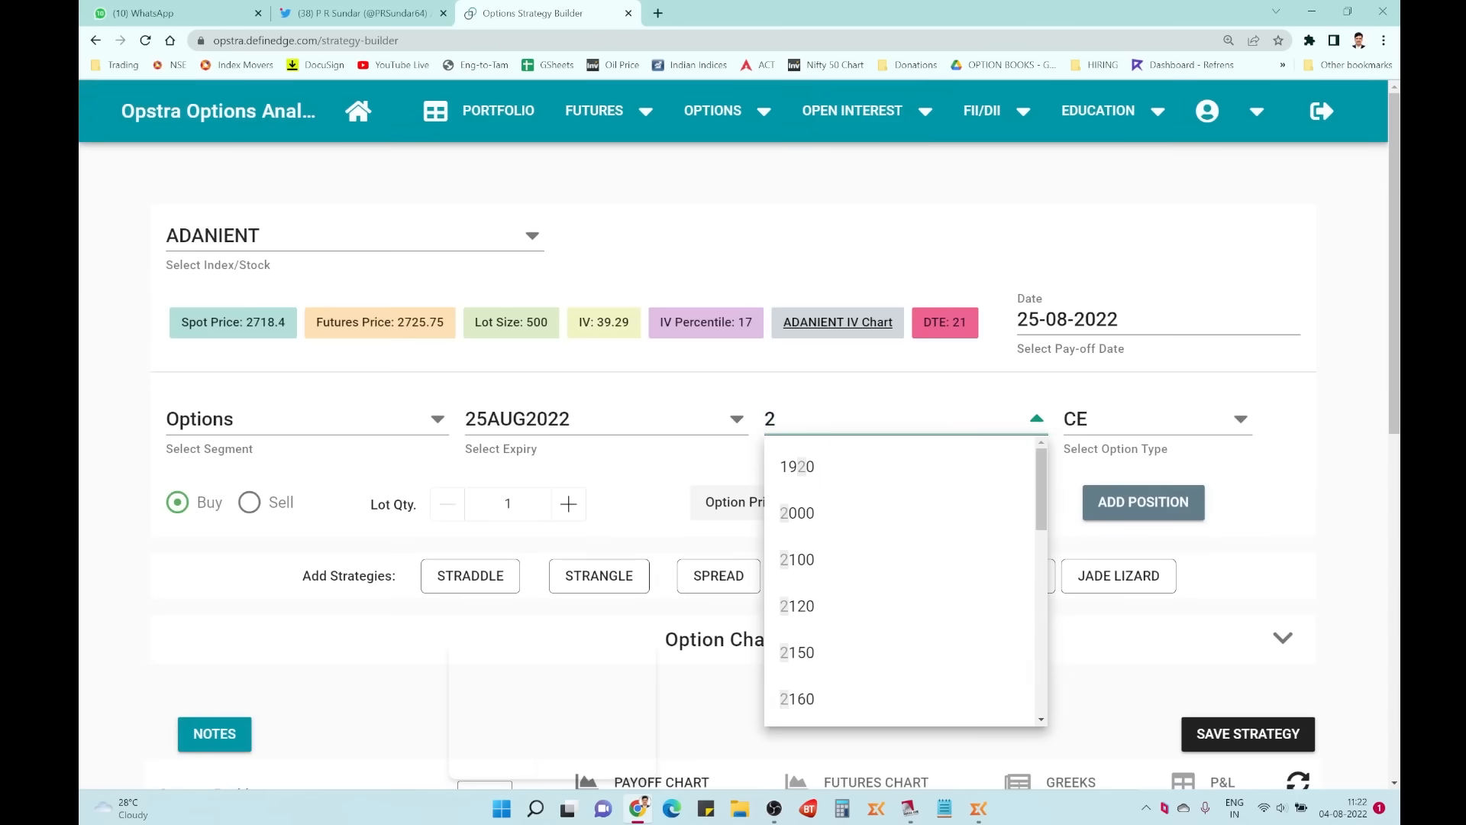
pyautogui.write('900')
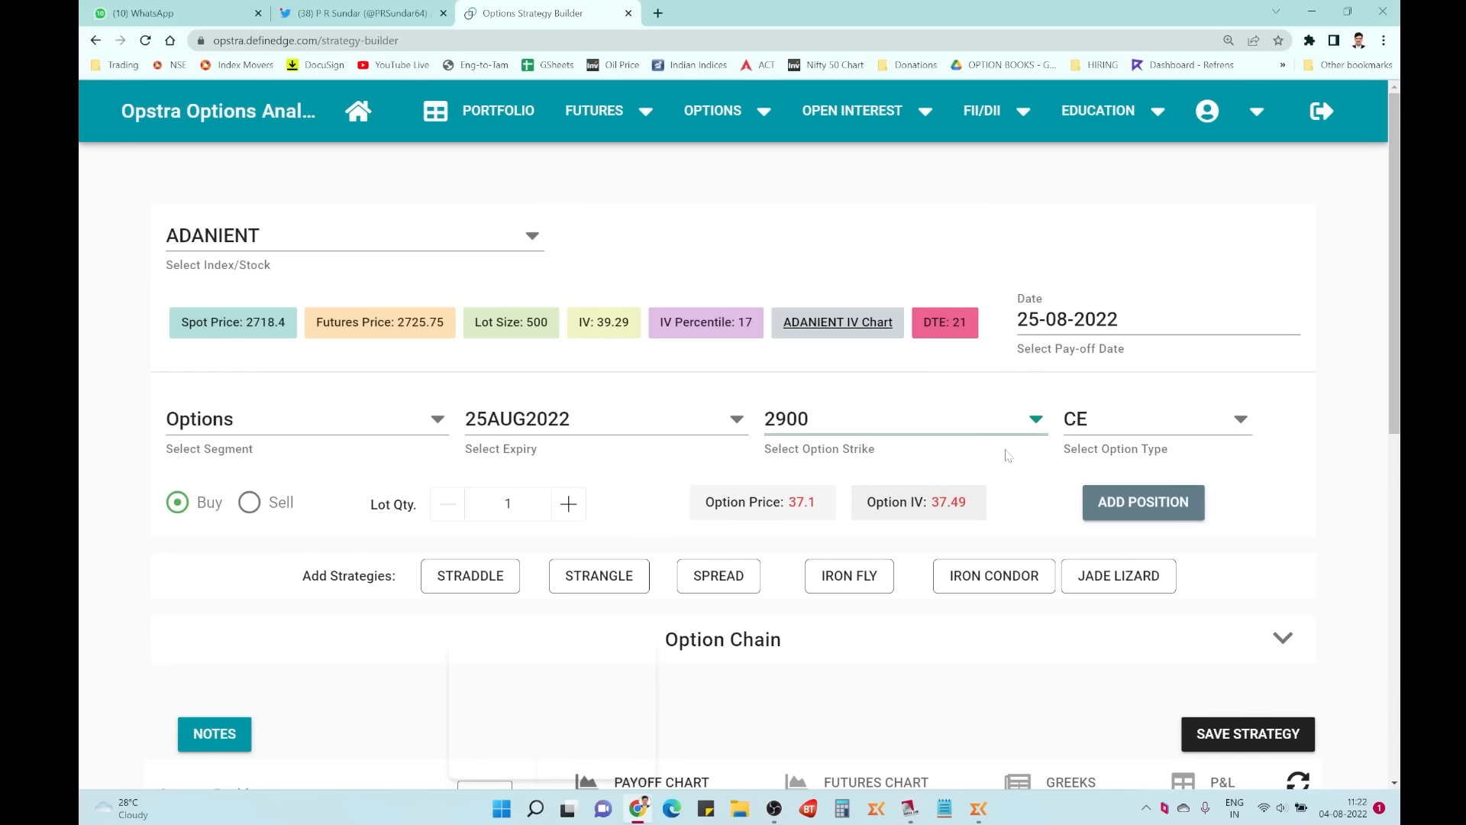
# Step: Set the 2900 CE leg to Sell with 8 lots and confirm its option price
pyautogui.click(250, 503)
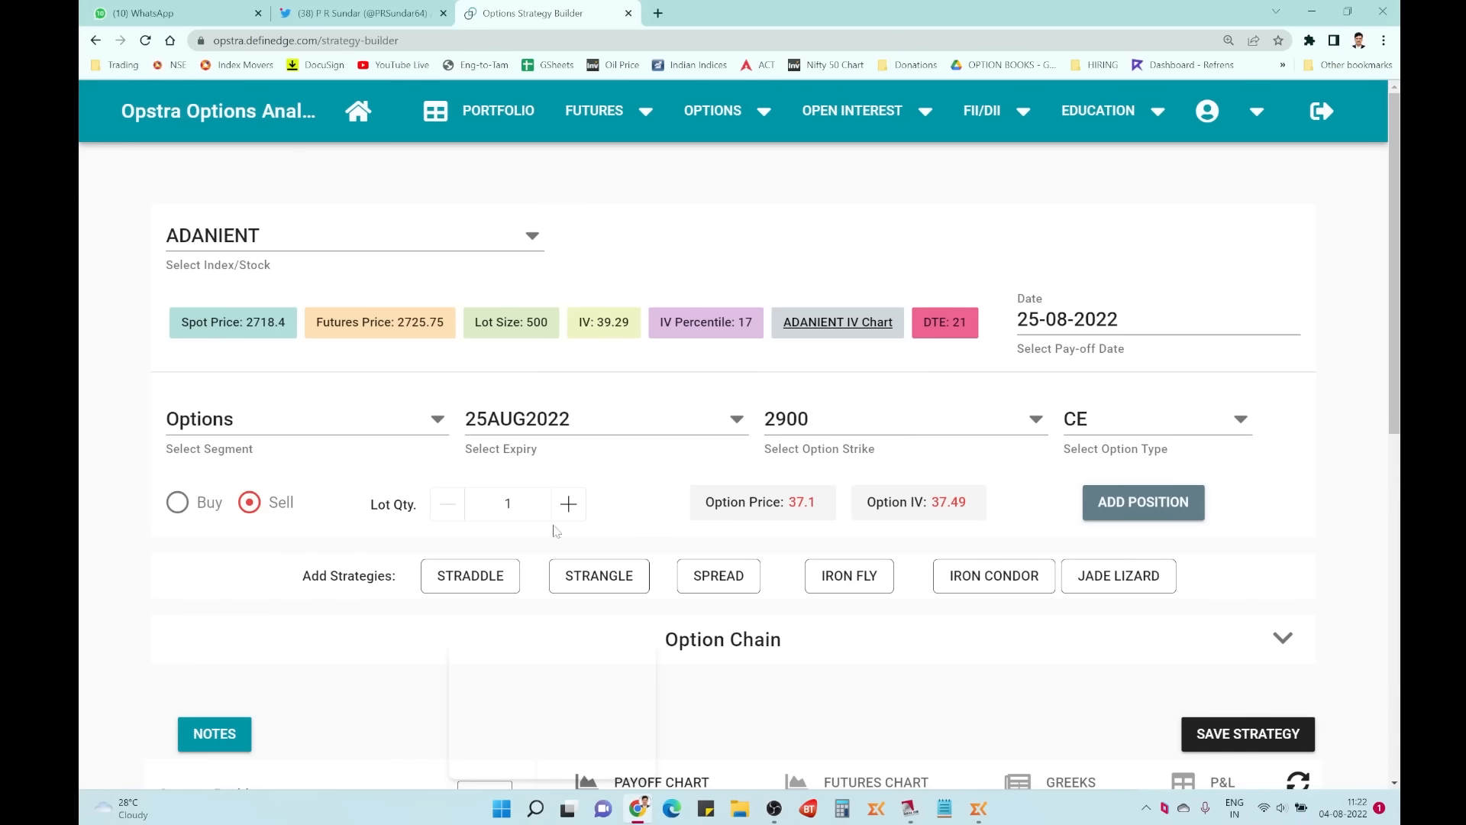
pyautogui.click(567, 503)
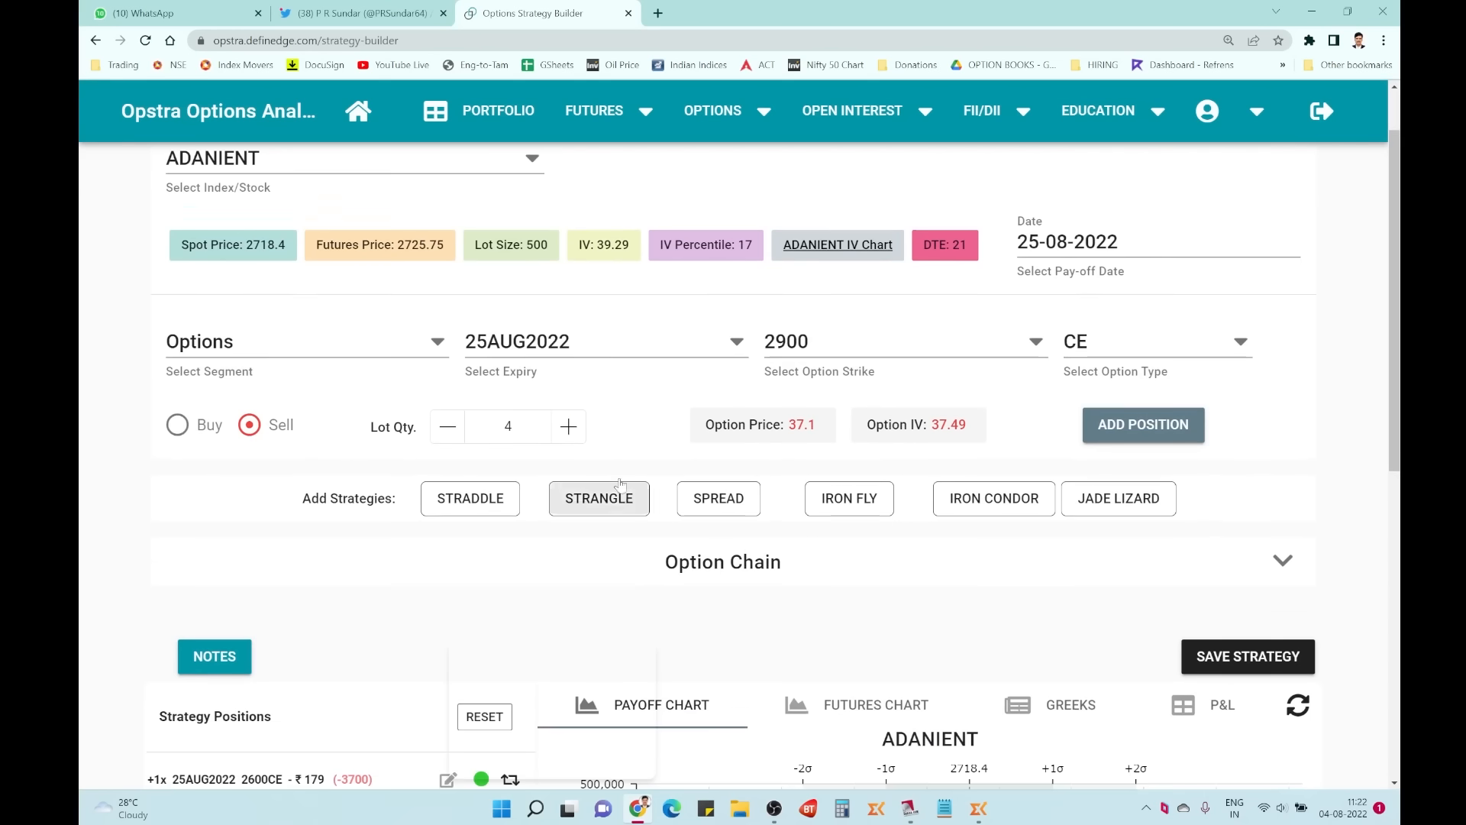
pyautogui.click(567, 426)
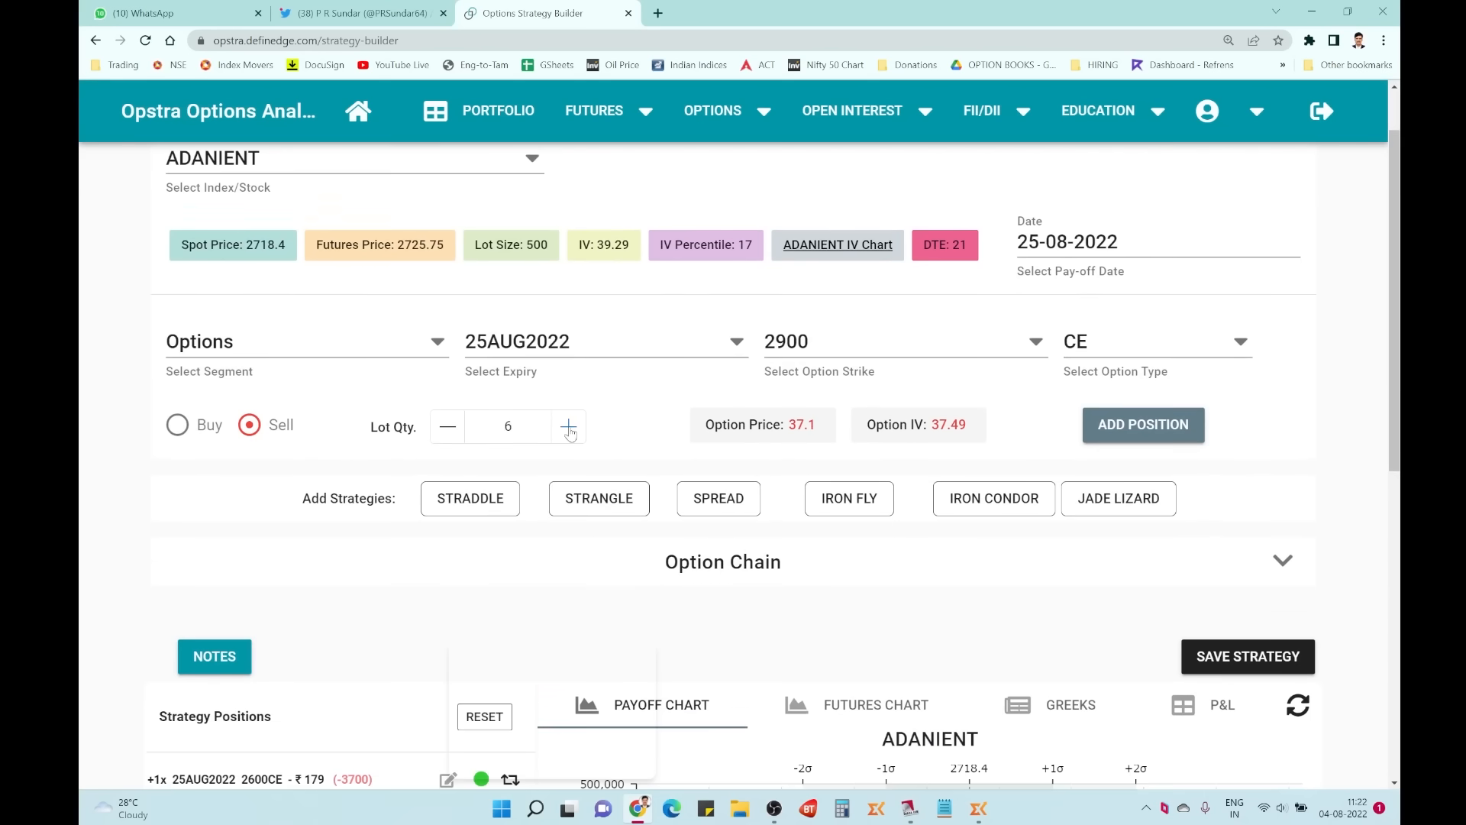
pyautogui.click(568, 426)
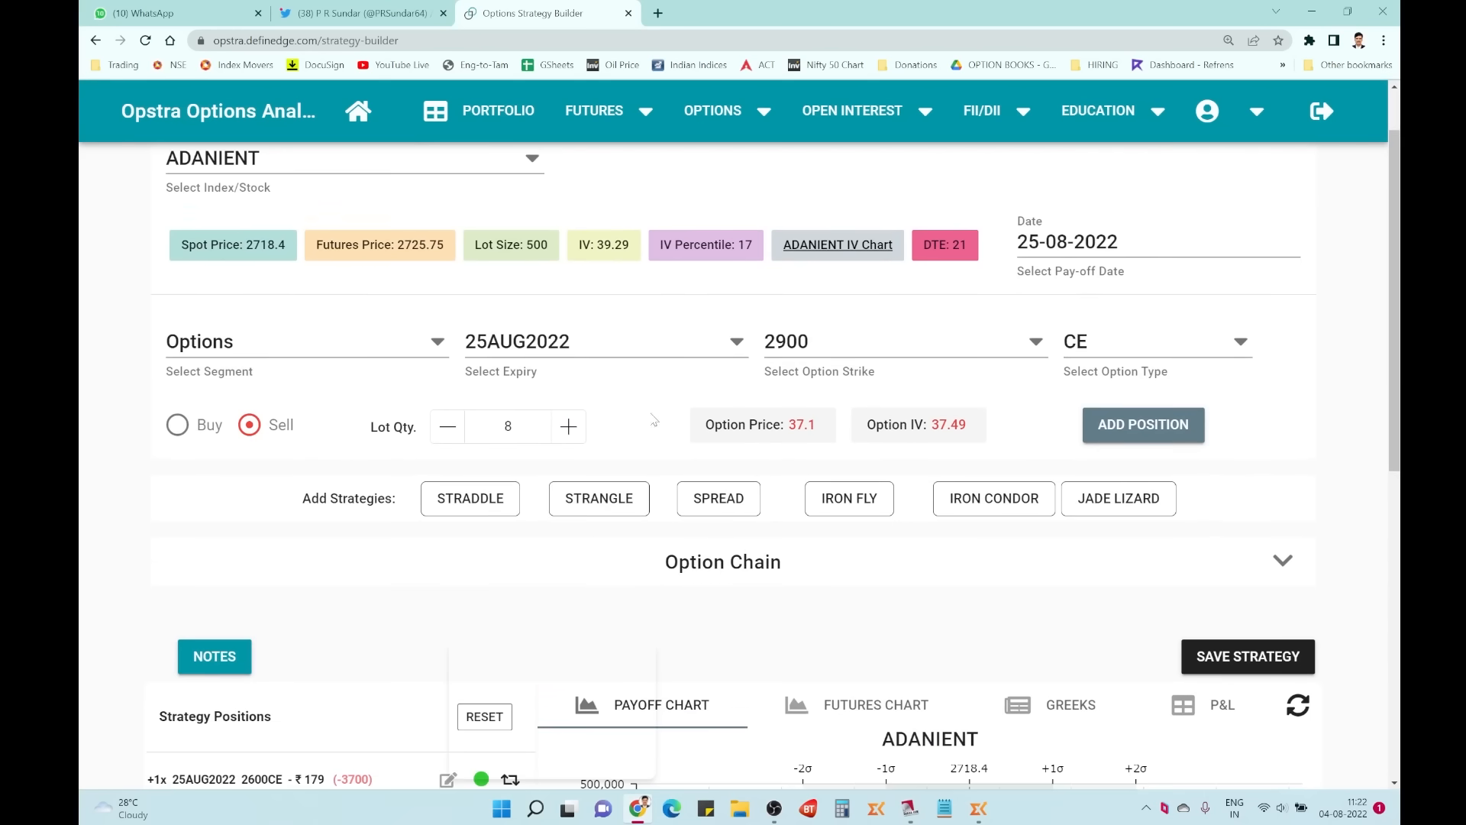
pyautogui.click(762, 424)
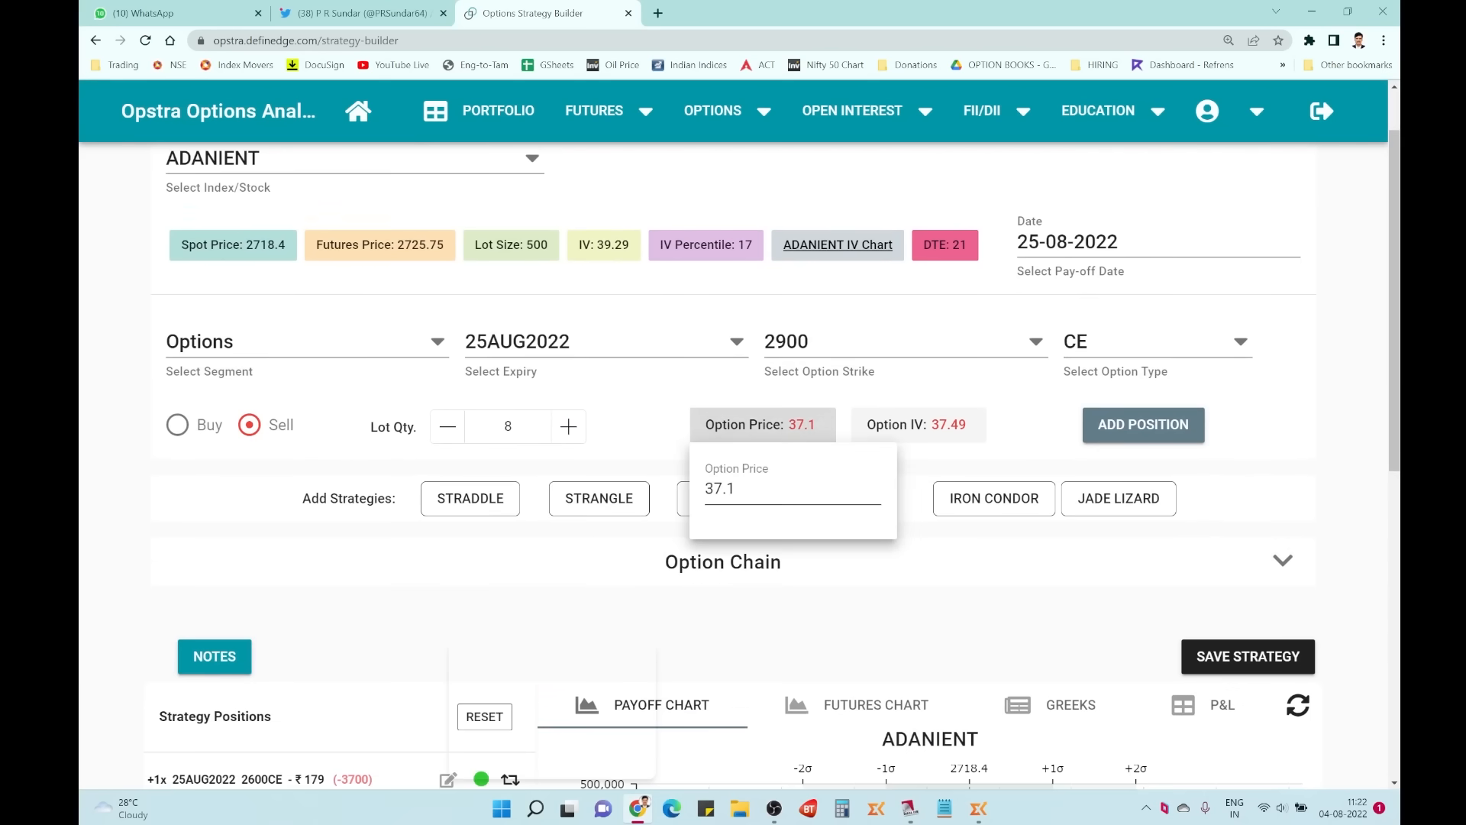
pyautogui.press('Backspace')
pyautogui.write('25')
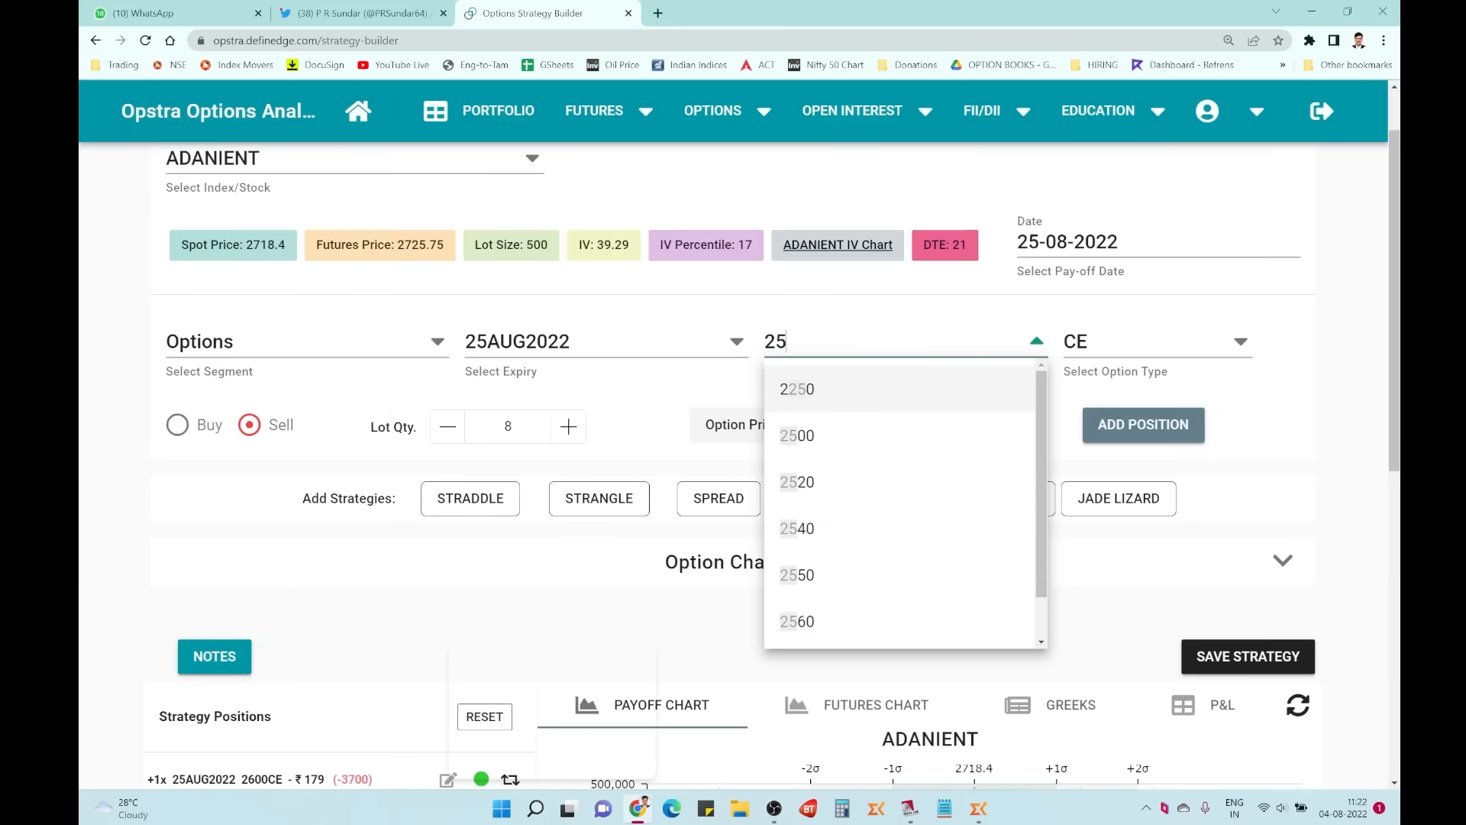
# Step: Add a 6-lot 2500 PE sell at ₹25 to the strategy
pyautogui.click(796, 434)
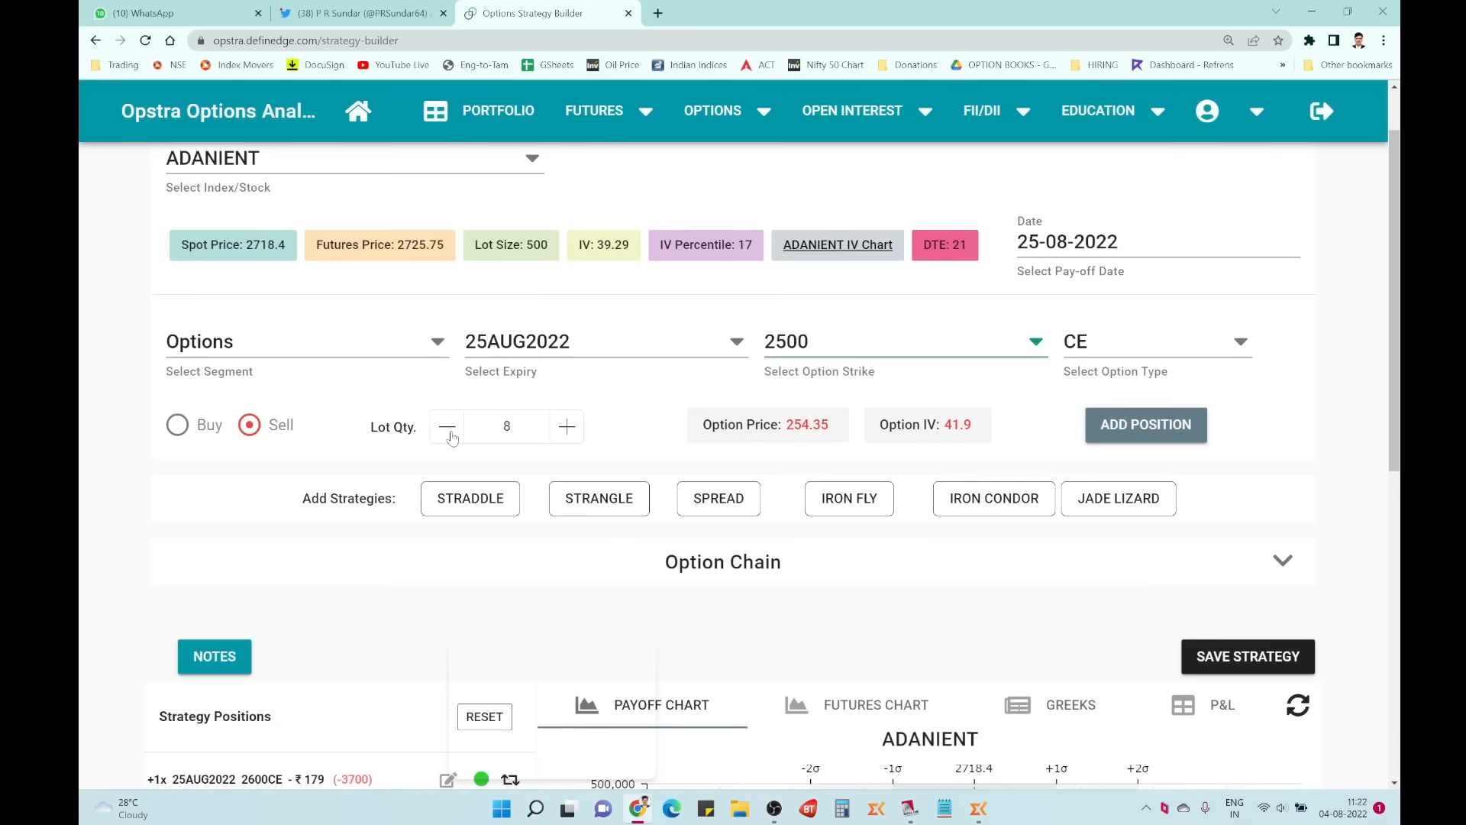
pyautogui.click(447, 426)
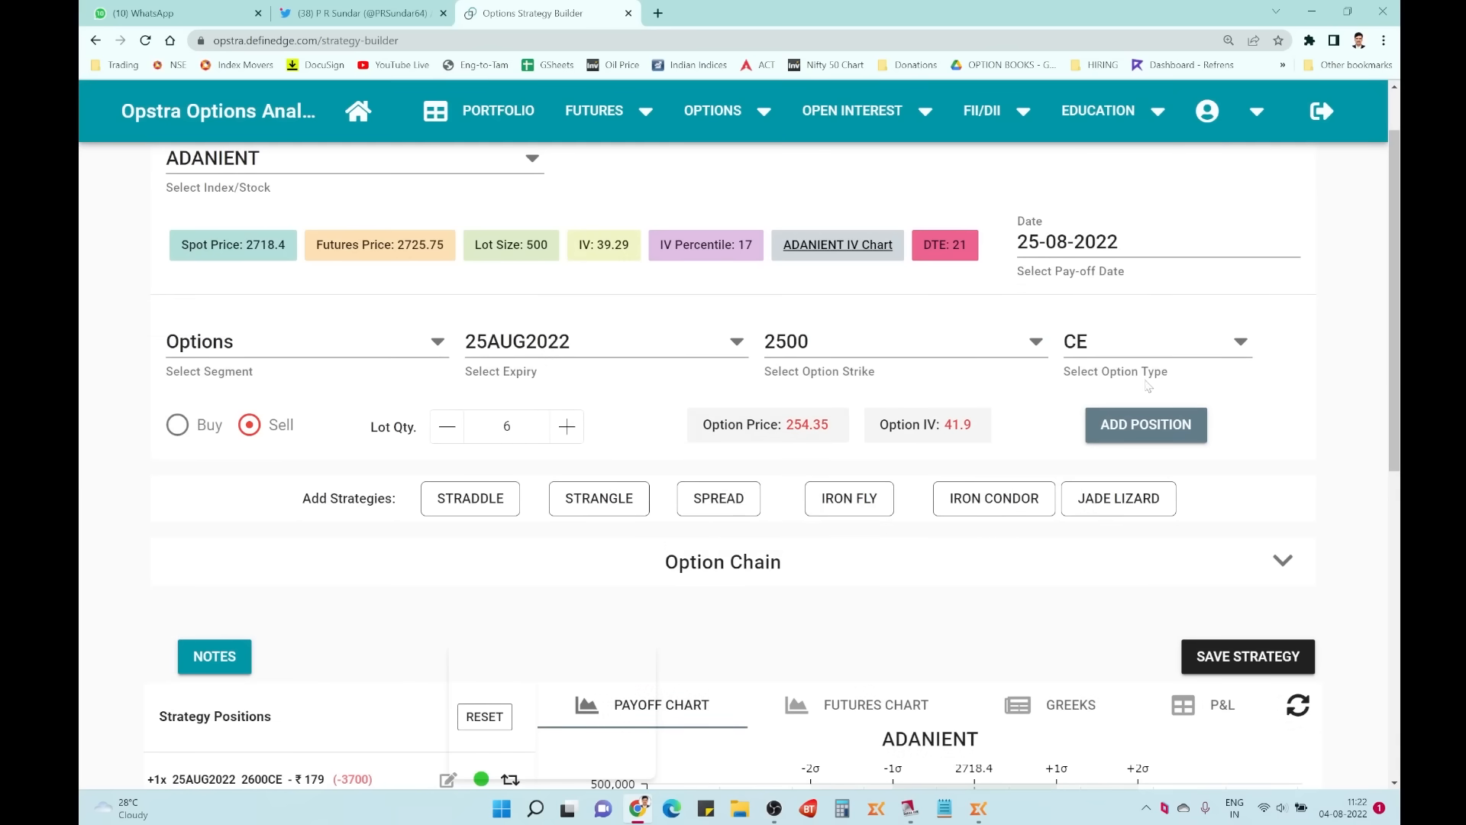
pyautogui.click(1155, 341)
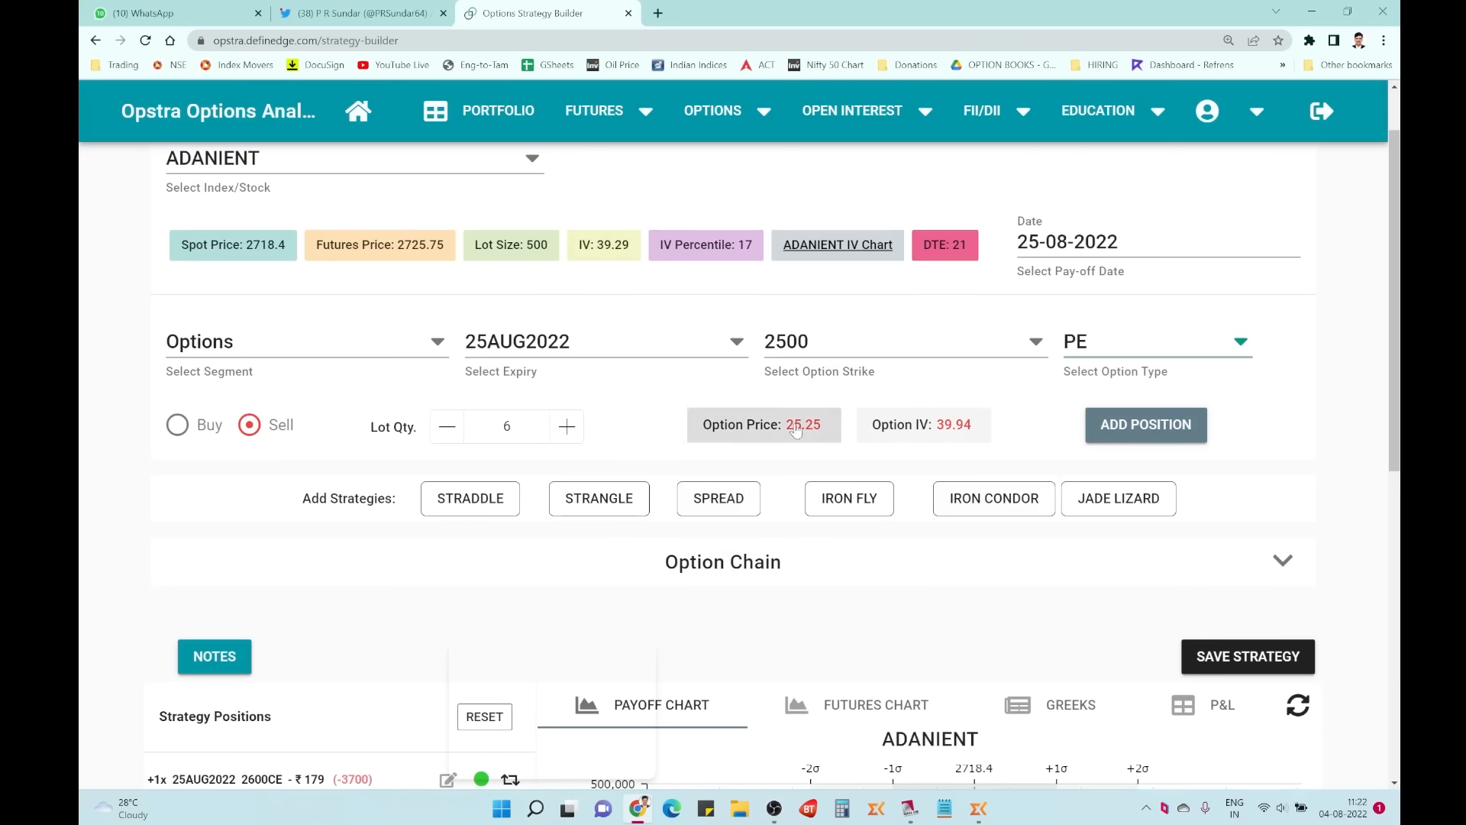
pyautogui.click(764, 424)
pyautogui.write('25')
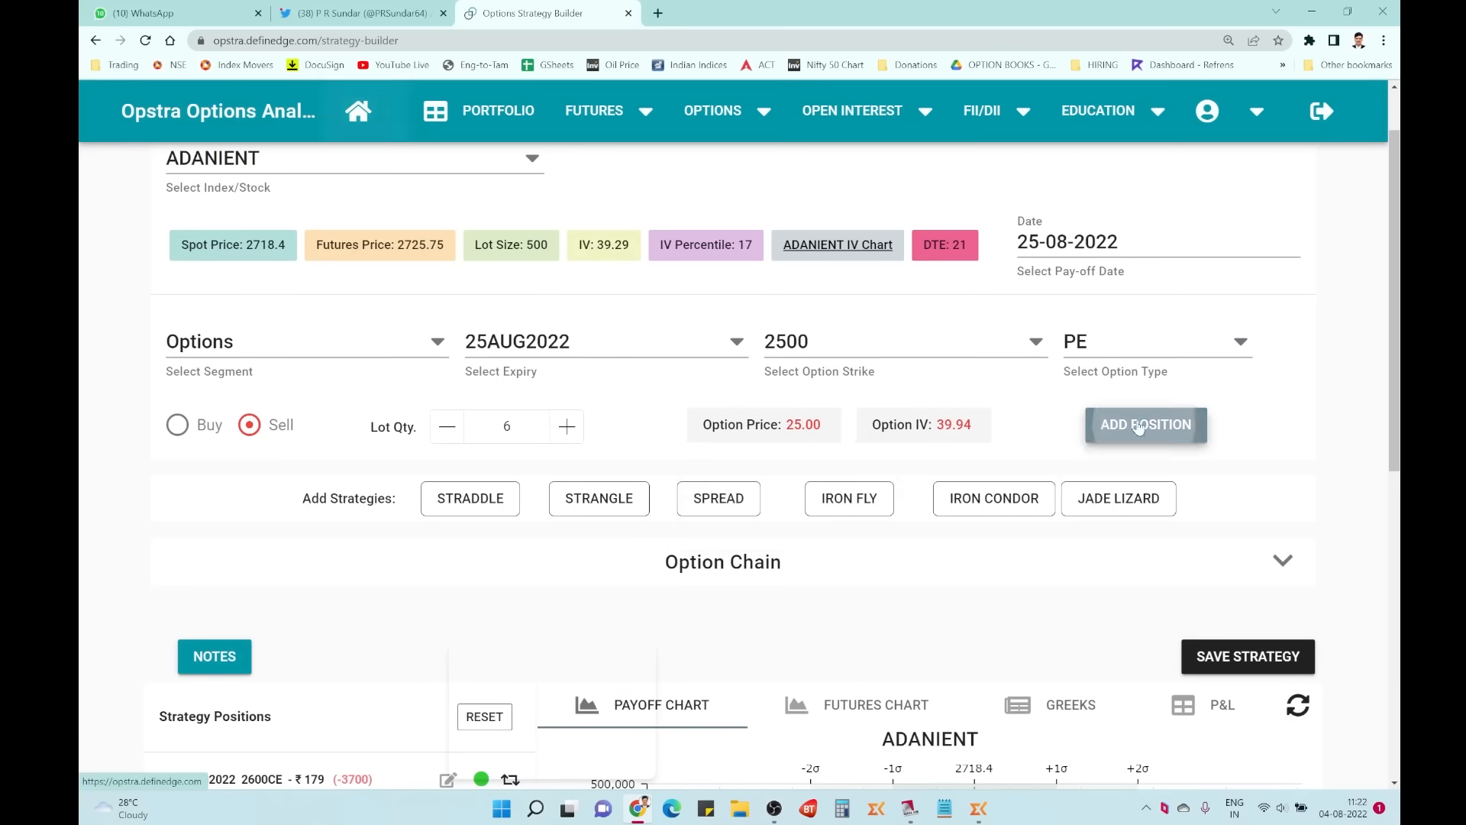
pyautogui.click(1145, 424)
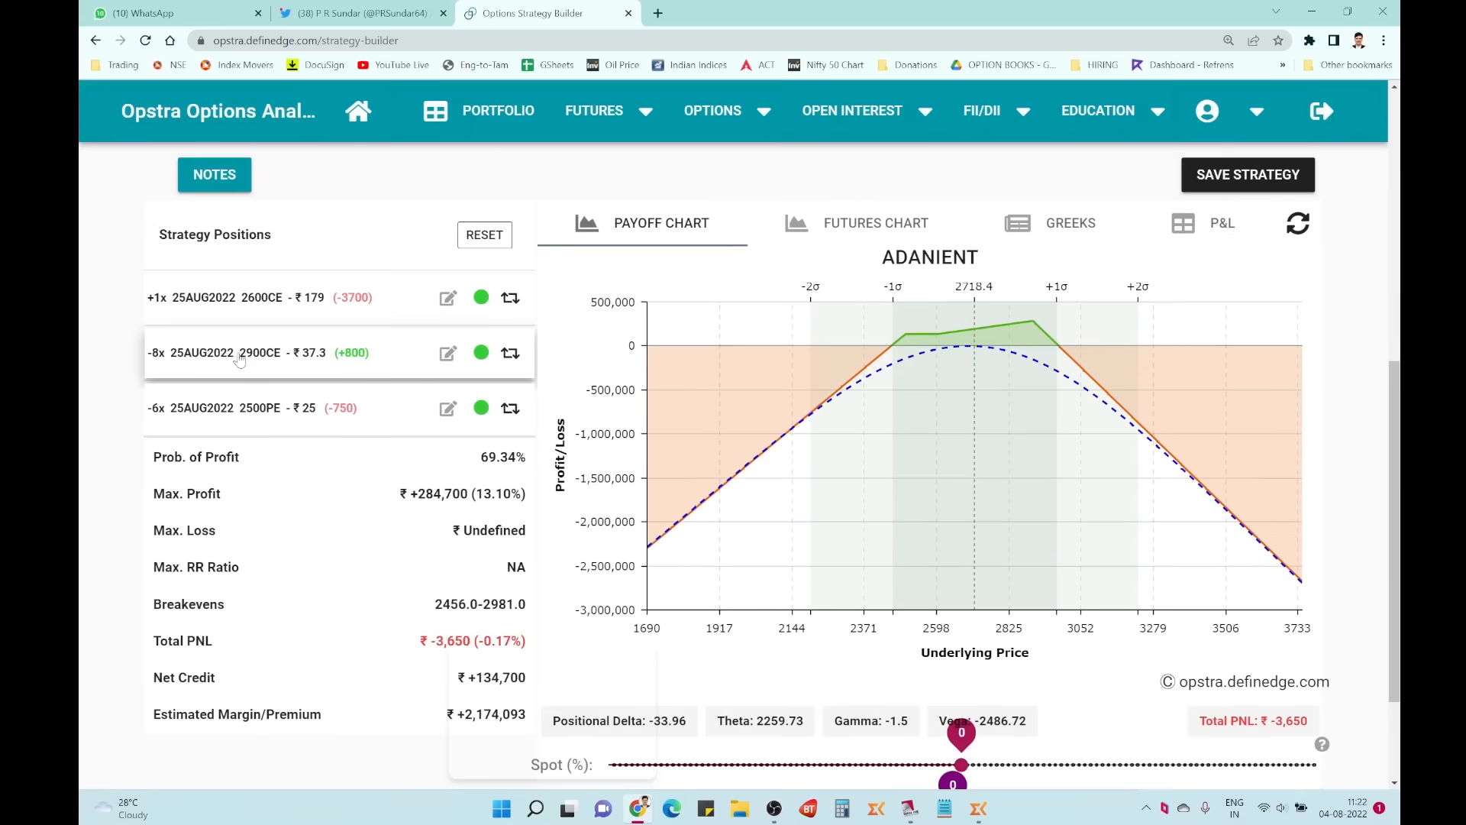
# Step: Edit the 2600 CE buy position to 2 lots
pyautogui.click(448, 297)
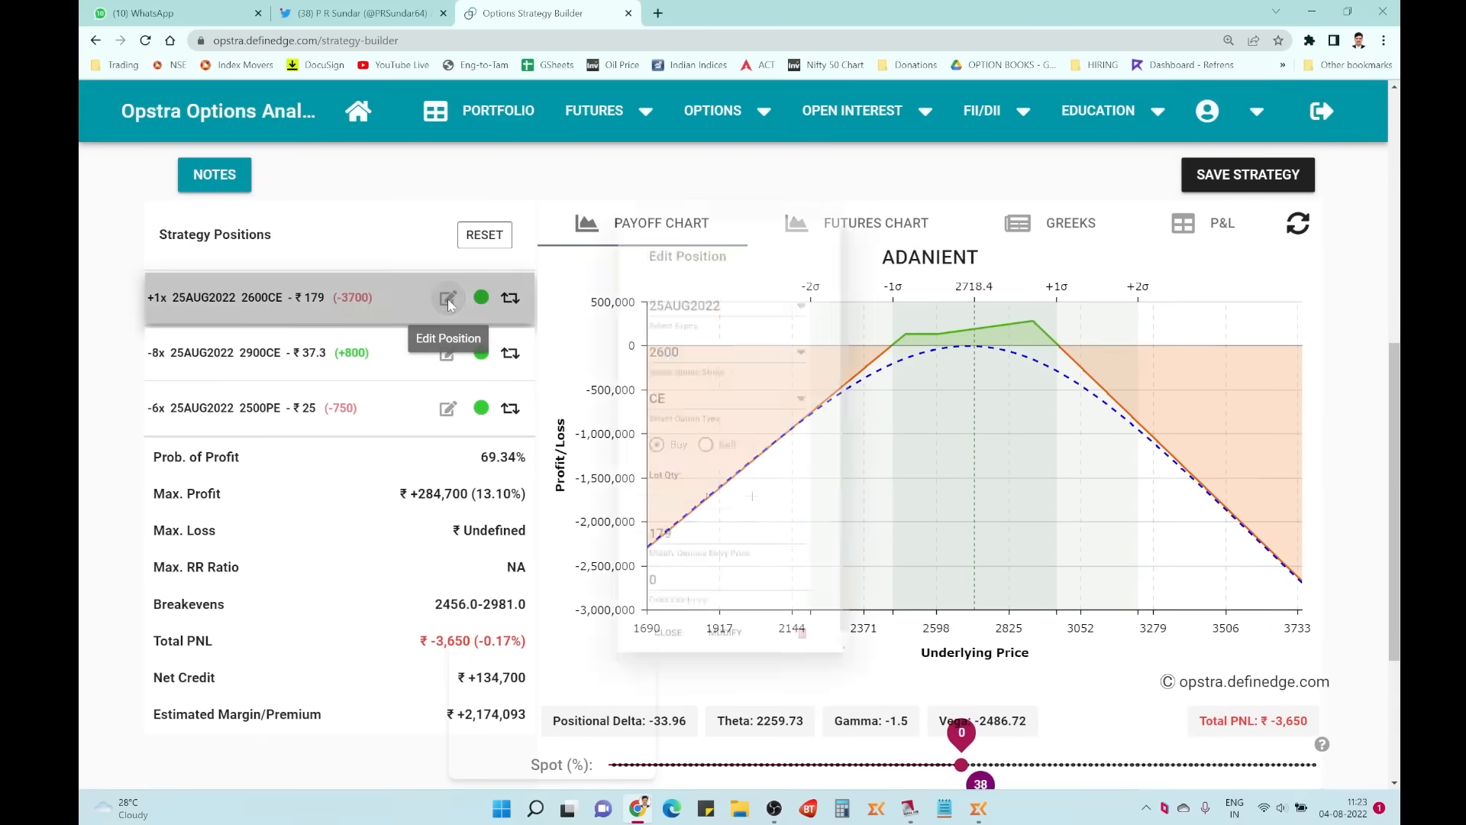
pyautogui.click(447, 297)
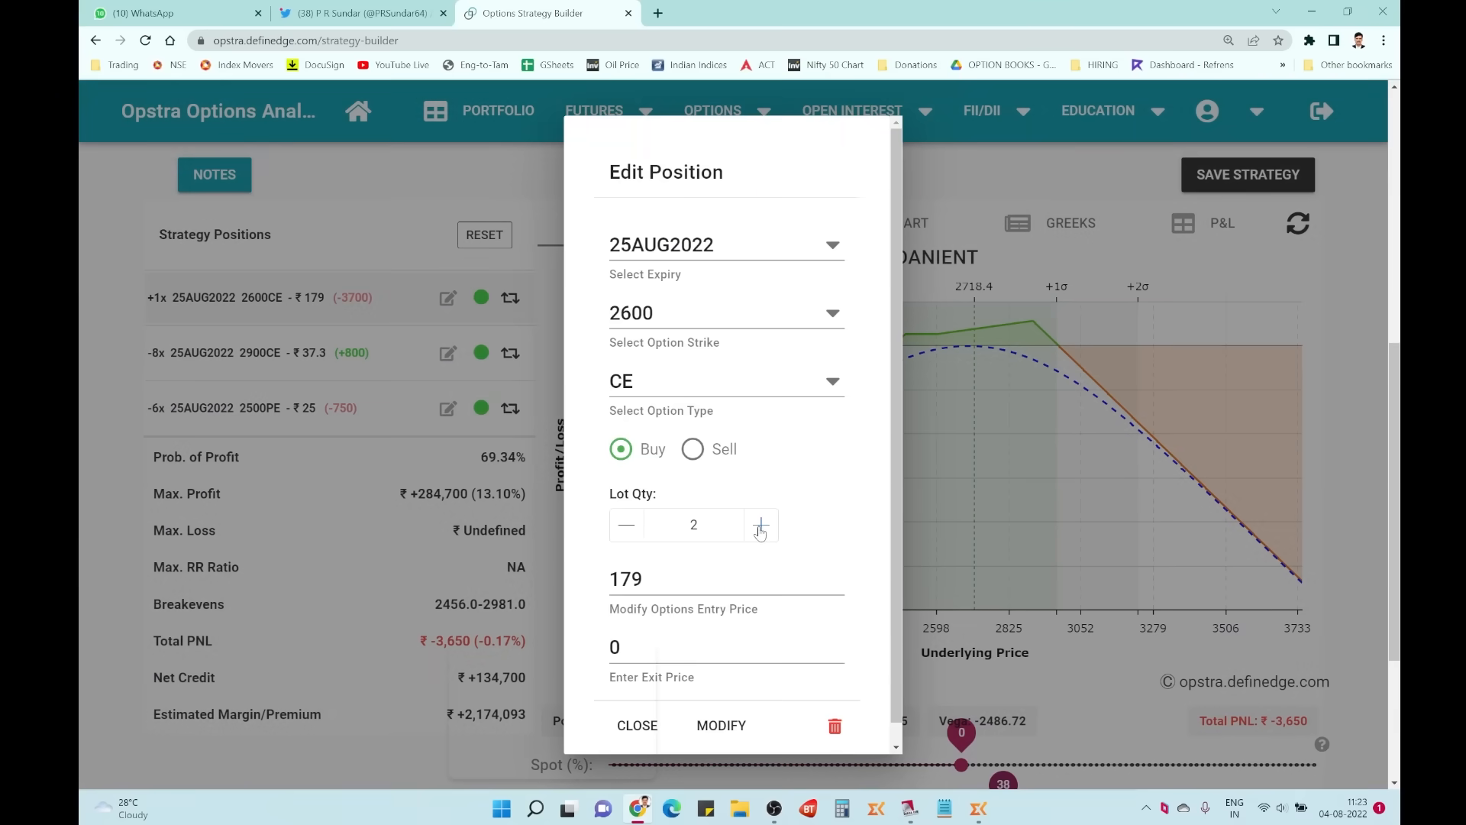
pyautogui.click(721, 725)
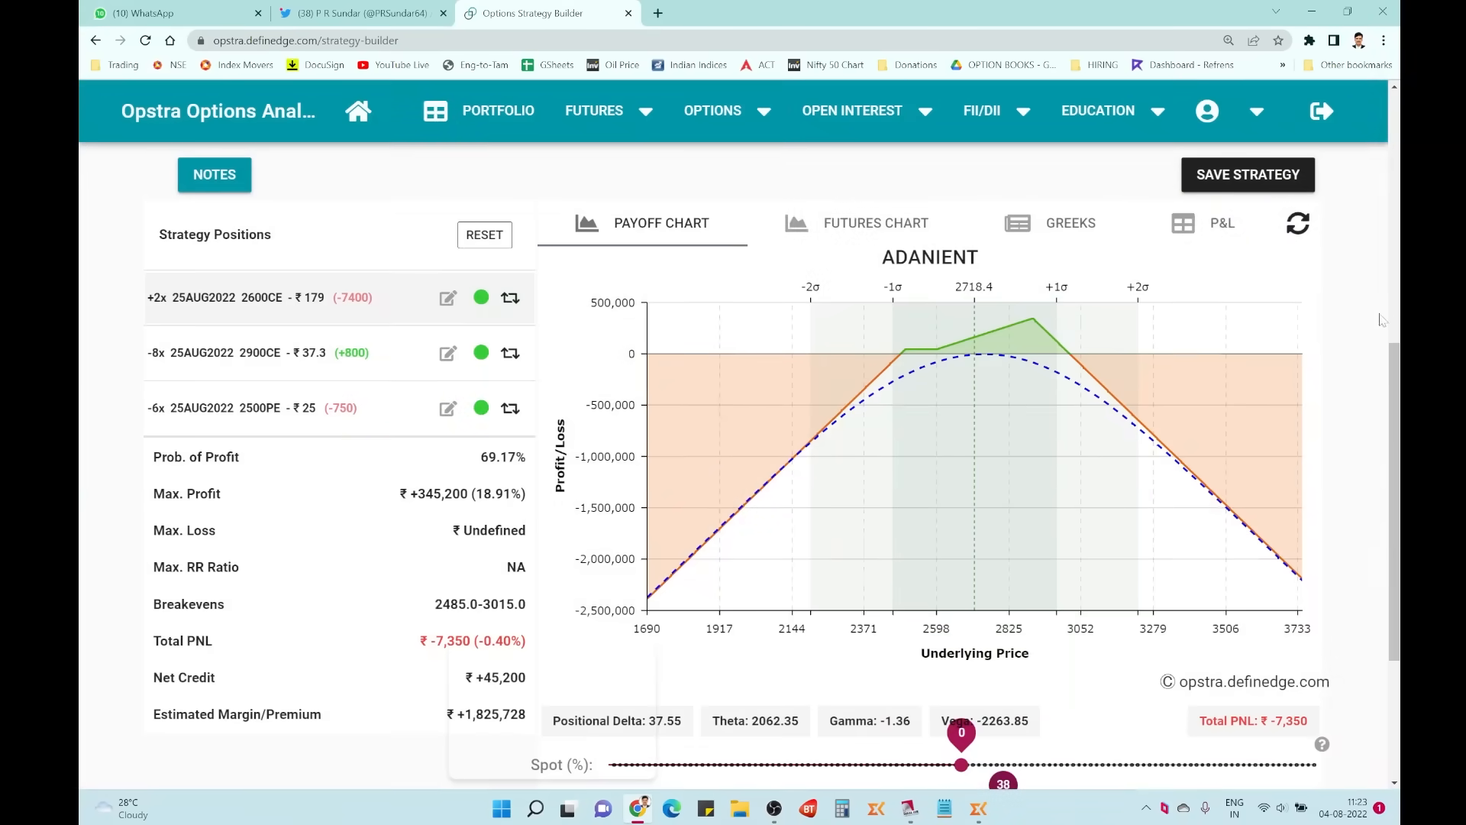
pyautogui.scroll(-3)
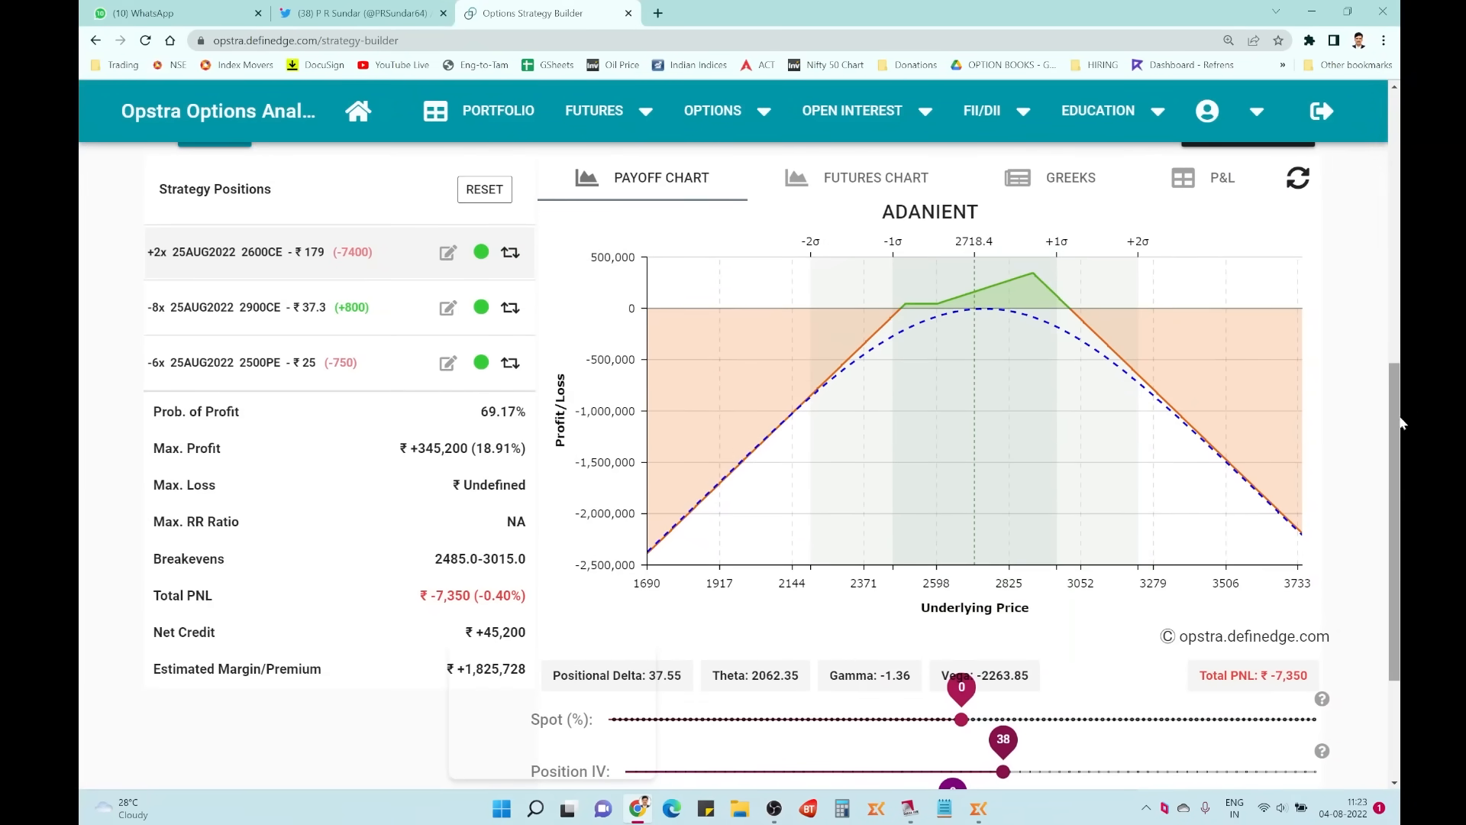
pyautogui.moveTo(1104, 388)
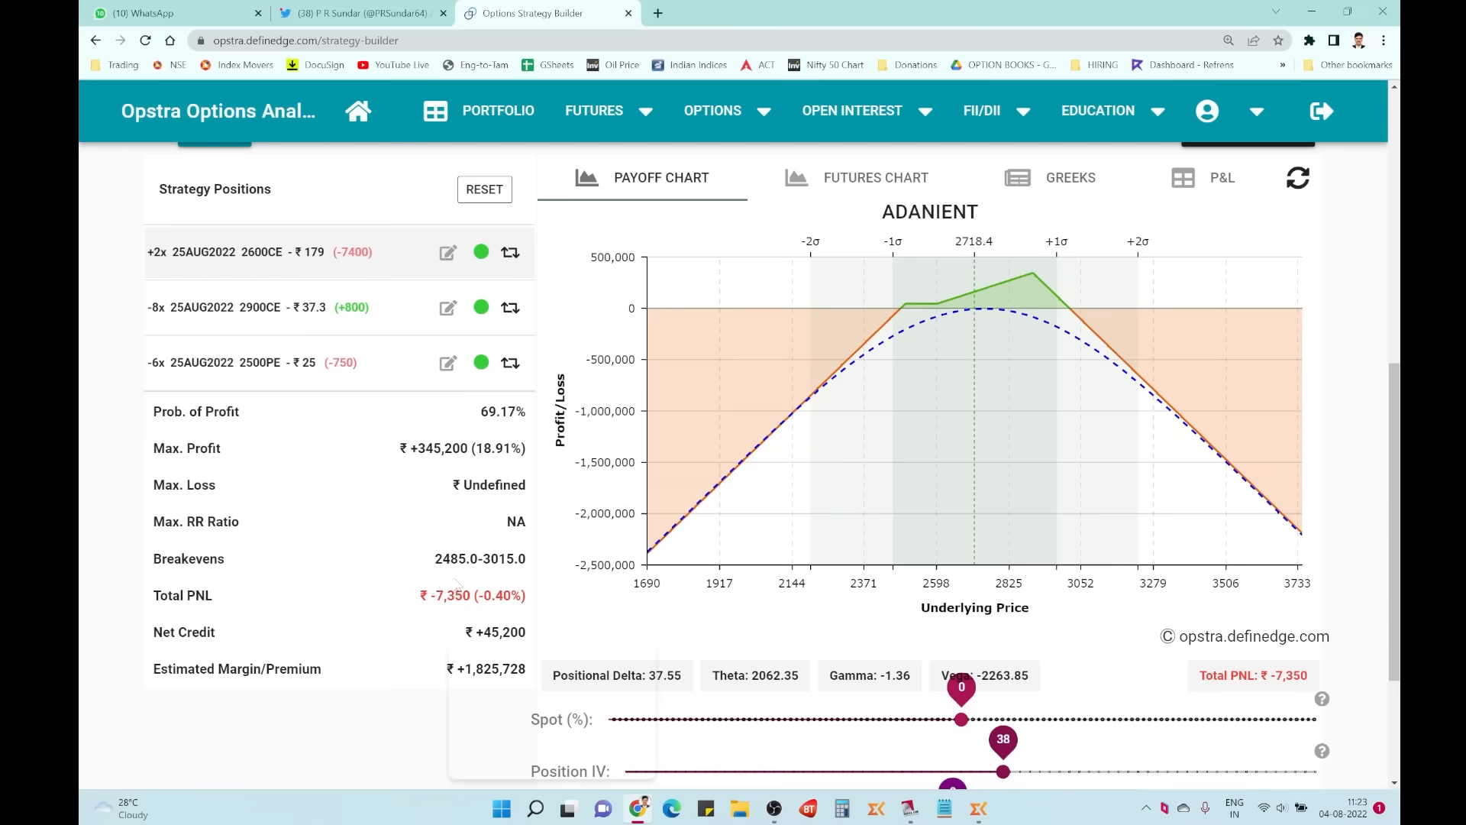
pyautogui.doubleClick(503, 412)
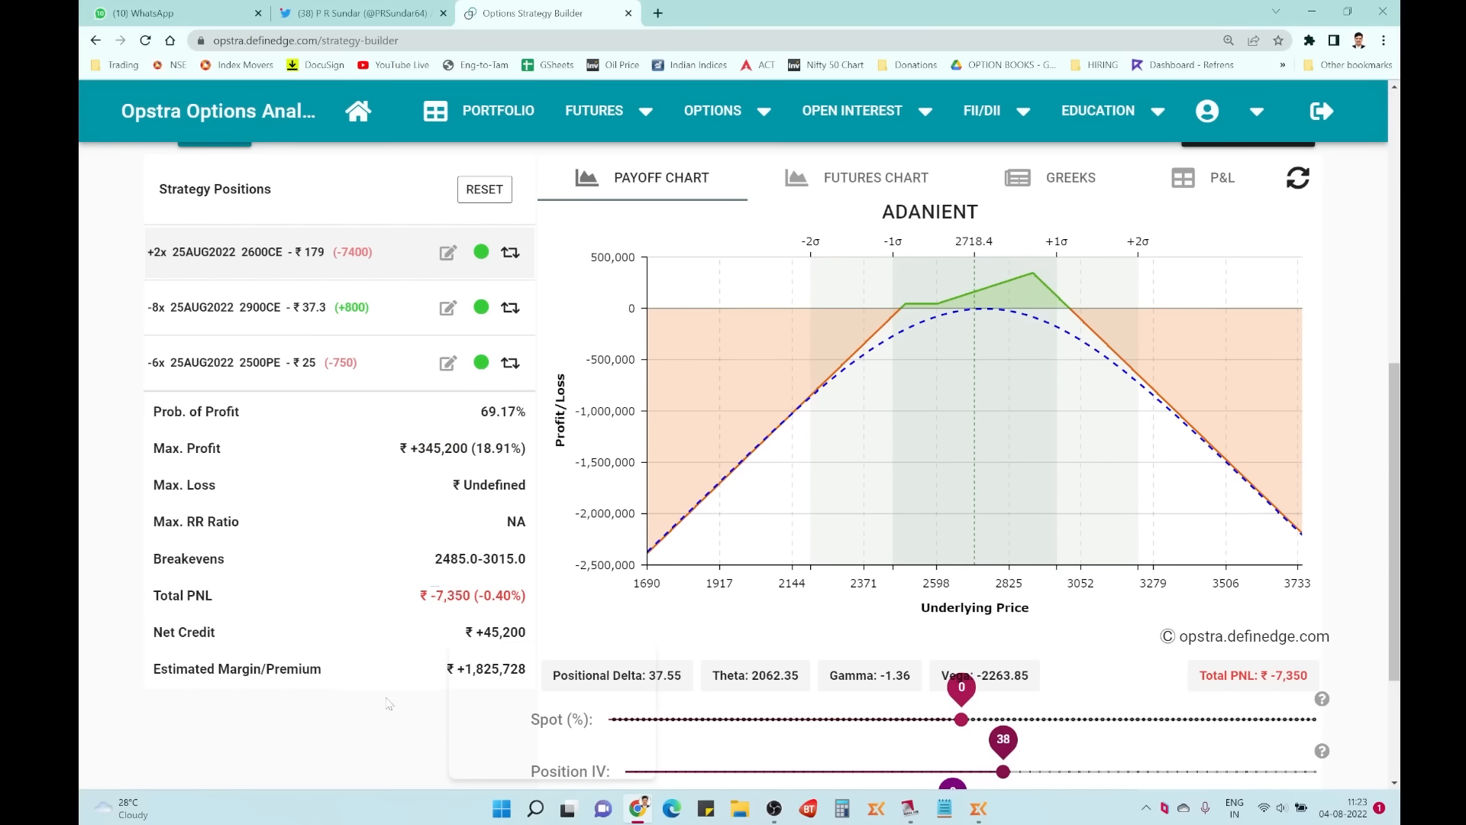
pyautogui.doubleClick(445, 558)
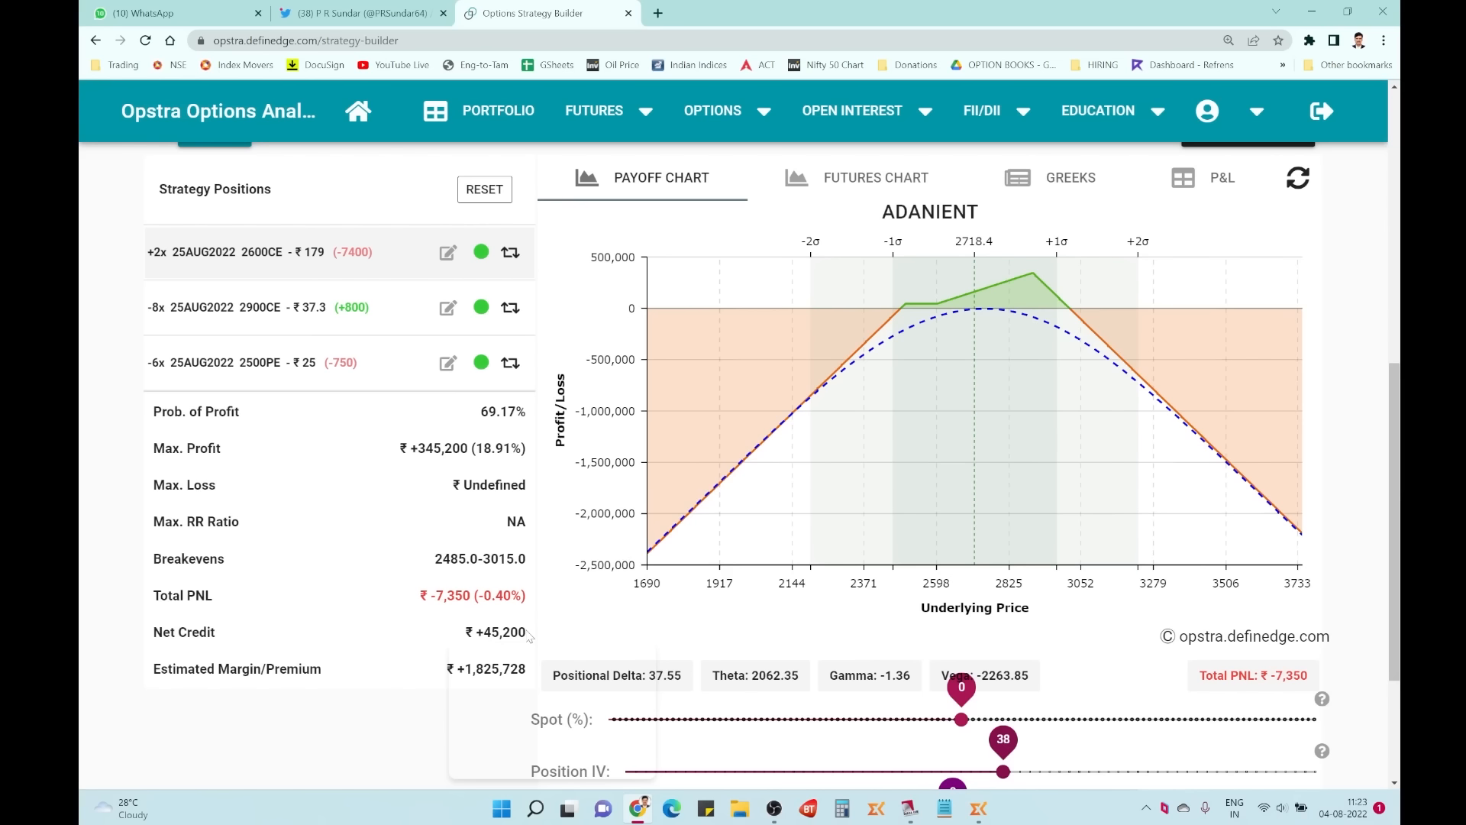
pyautogui.moveTo(474, 678)
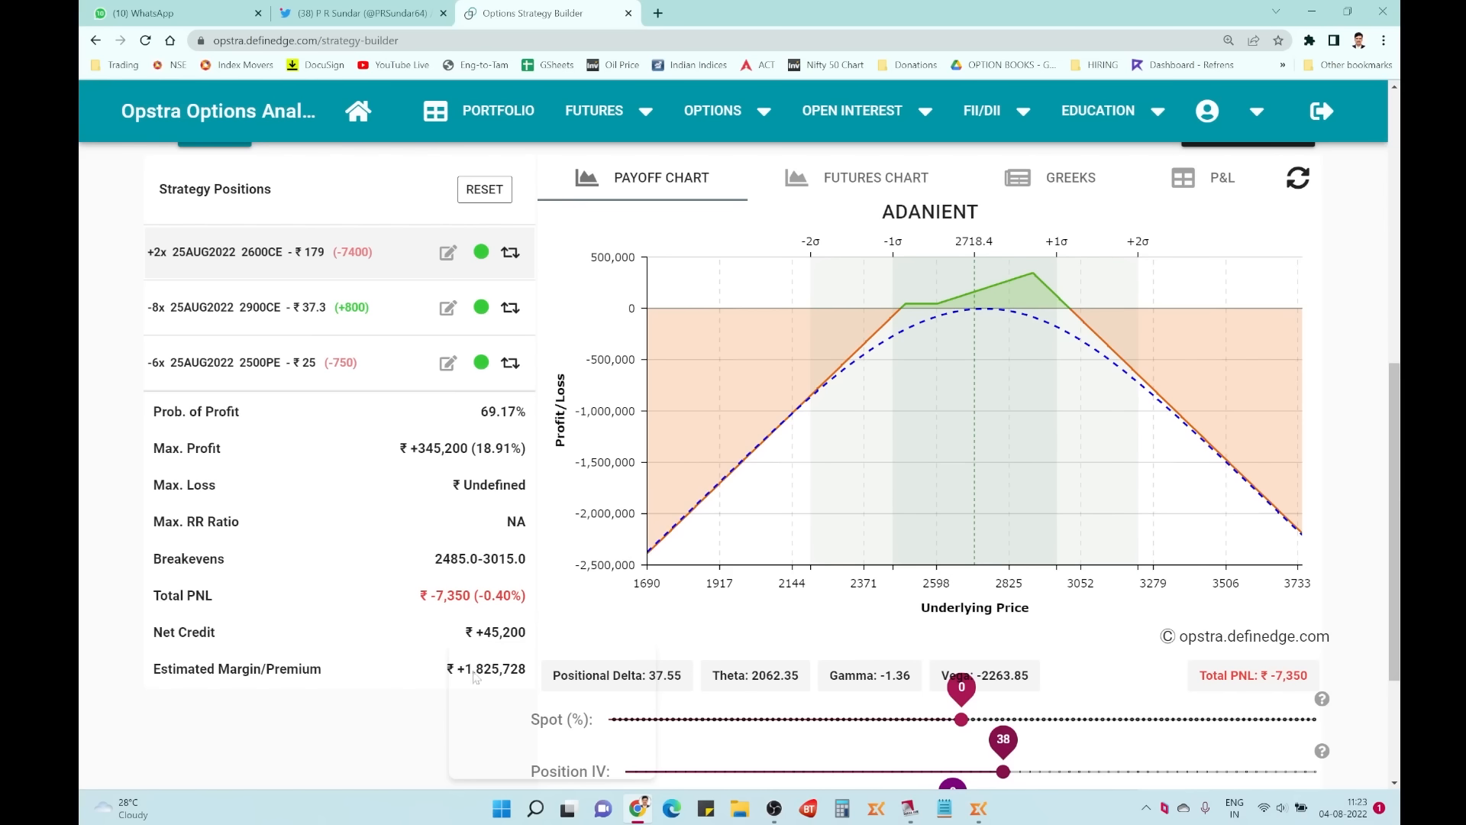
pyautogui.moveTo(509, 687)
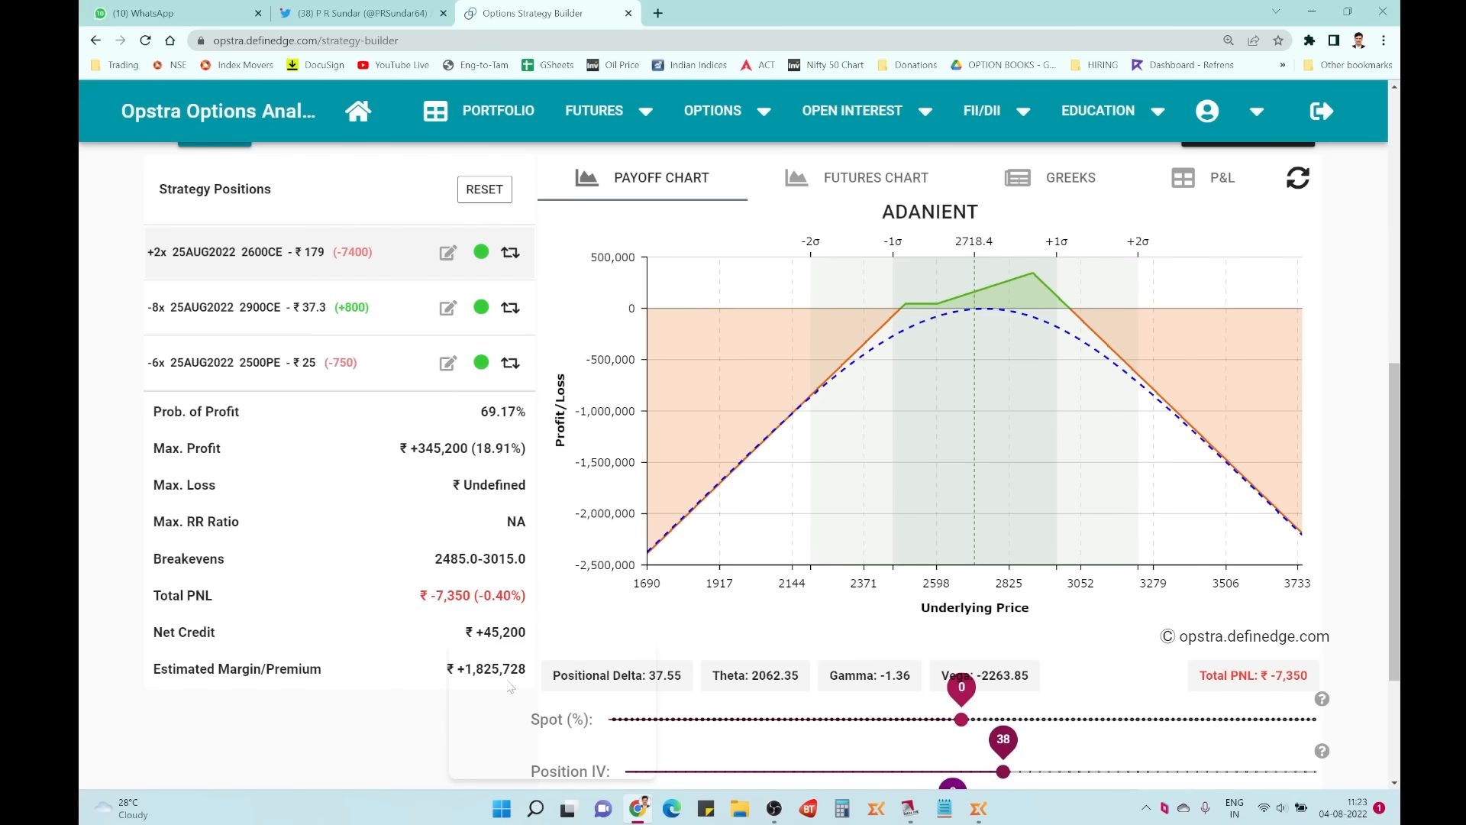
pyautogui.moveTo(1332, 307)
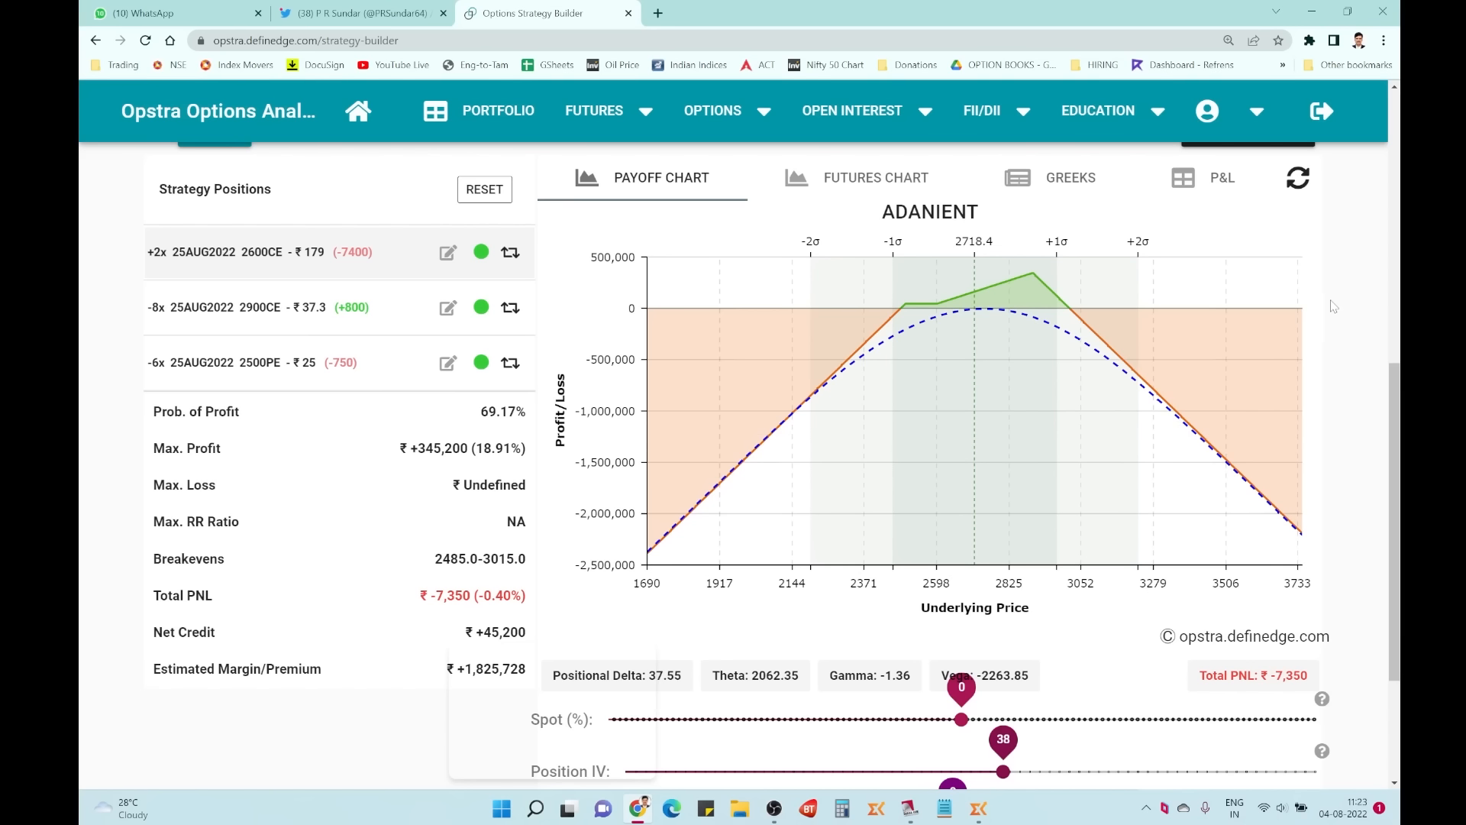
pyautogui.moveTo(1354, 299)
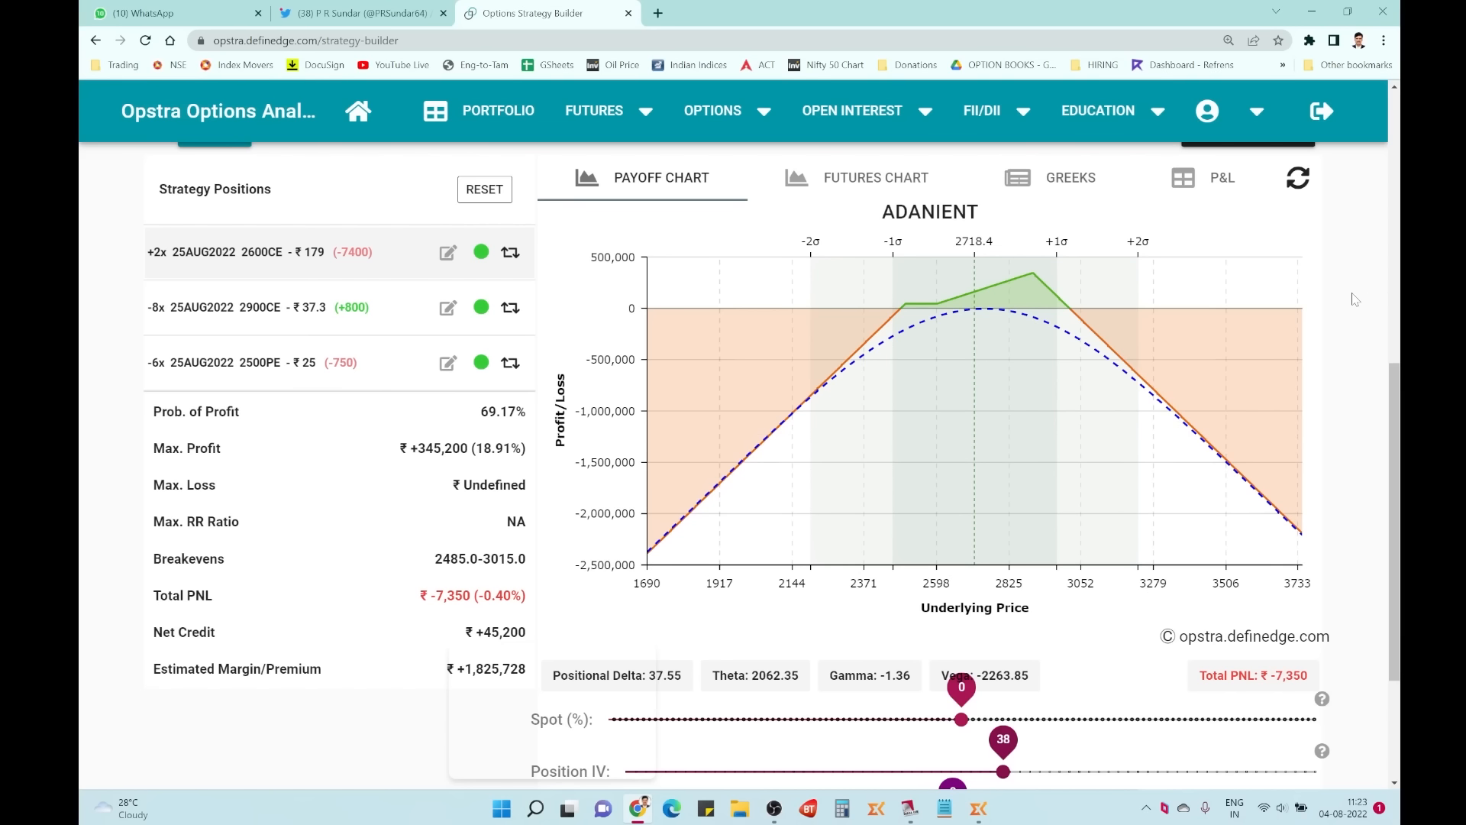